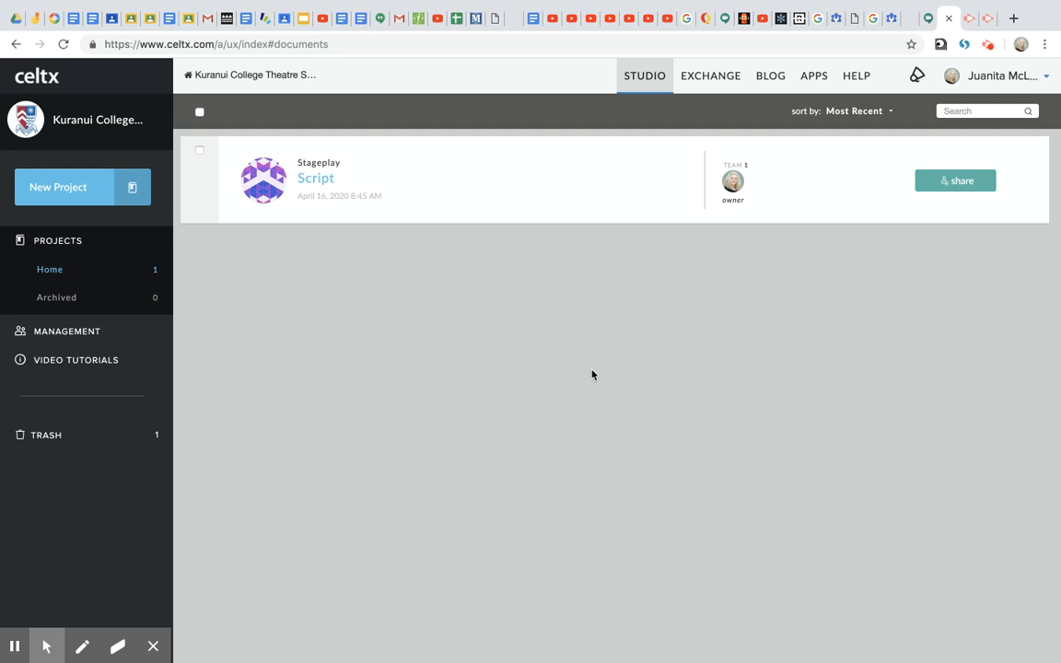
pyautogui.moveTo(553, 323)
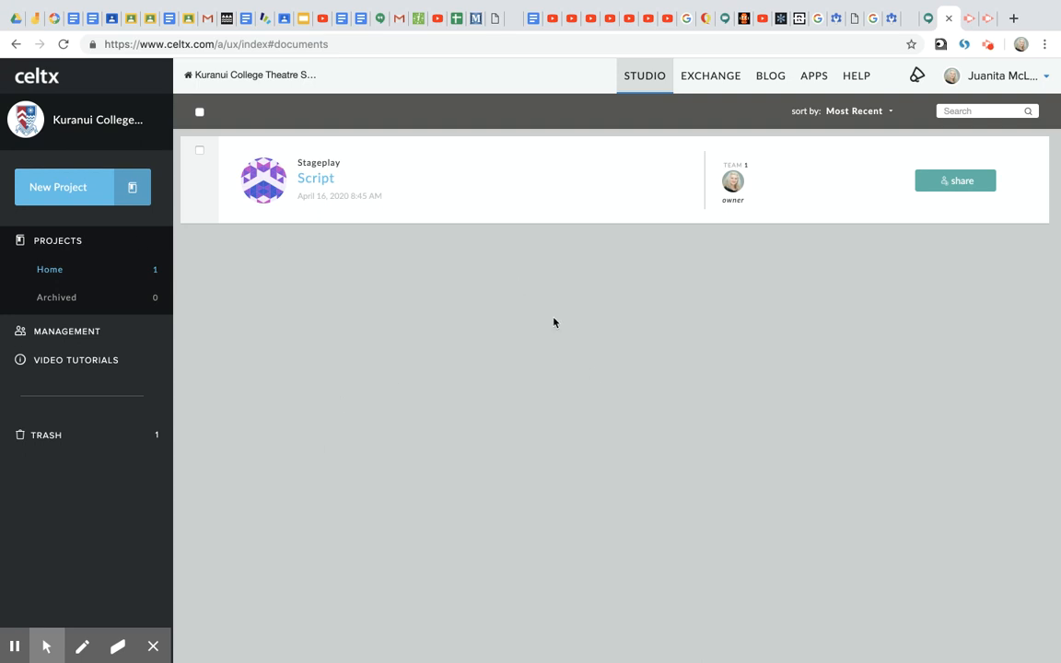
pyautogui.moveTo(543, 418)
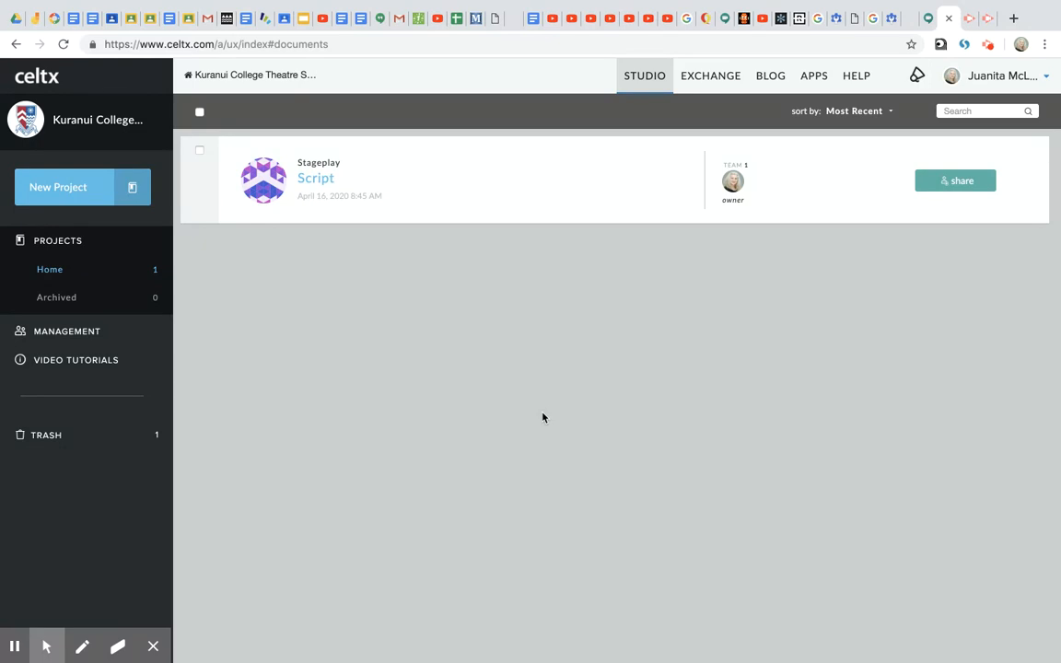
pyautogui.moveTo(203, 378)
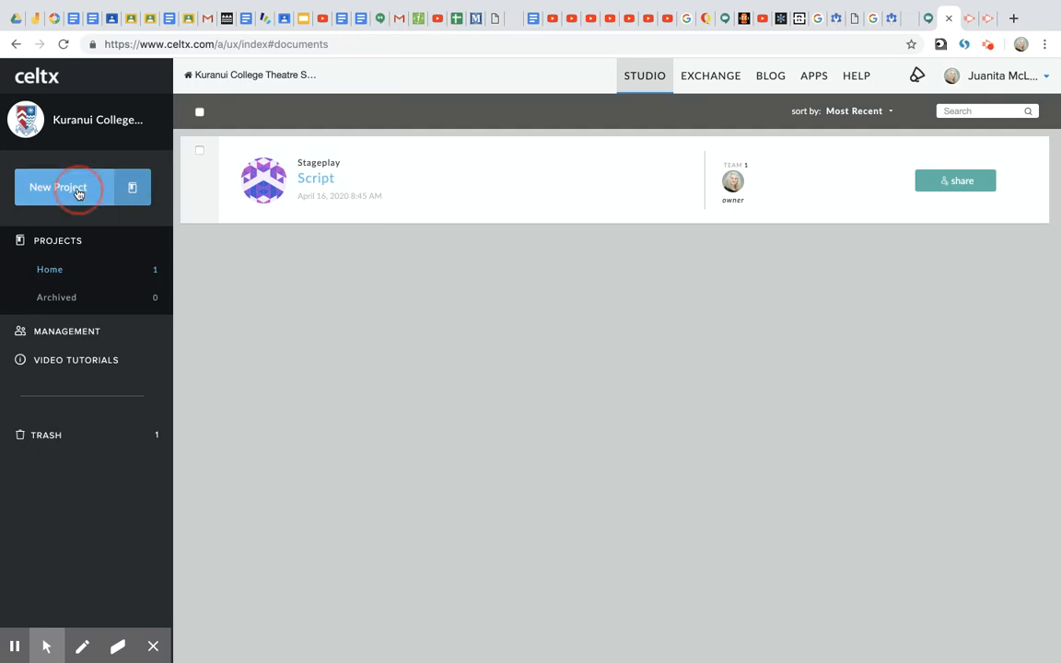
# Create a new Stageplay project titled 'The Year of the Daughters'
pyautogui.click(58, 187)
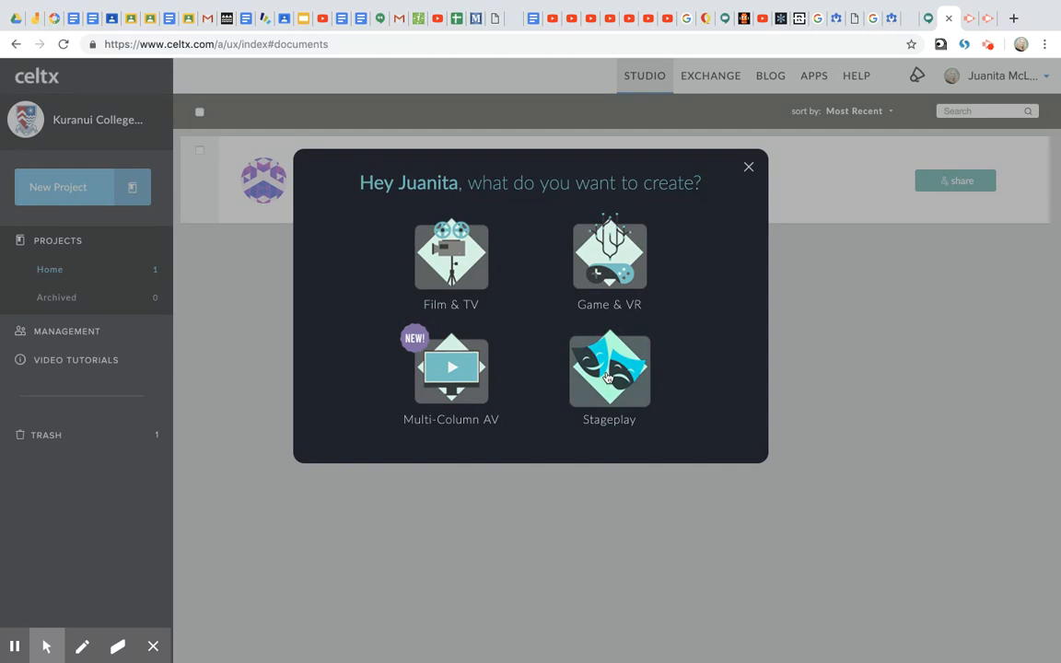
pyautogui.click(609, 369)
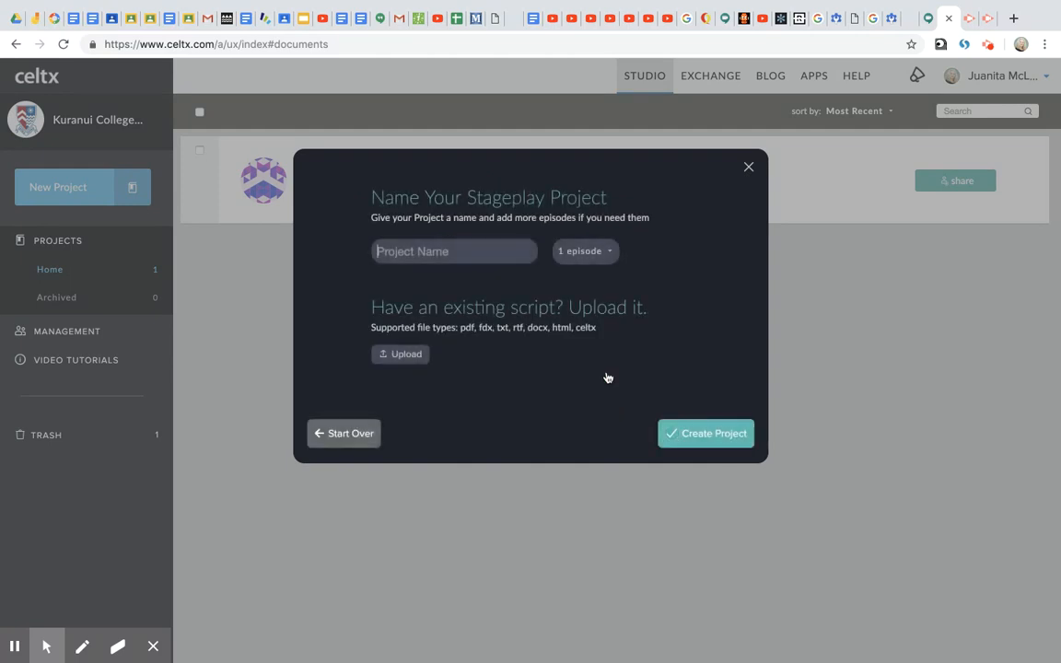
pyautogui.write('The Year of the')
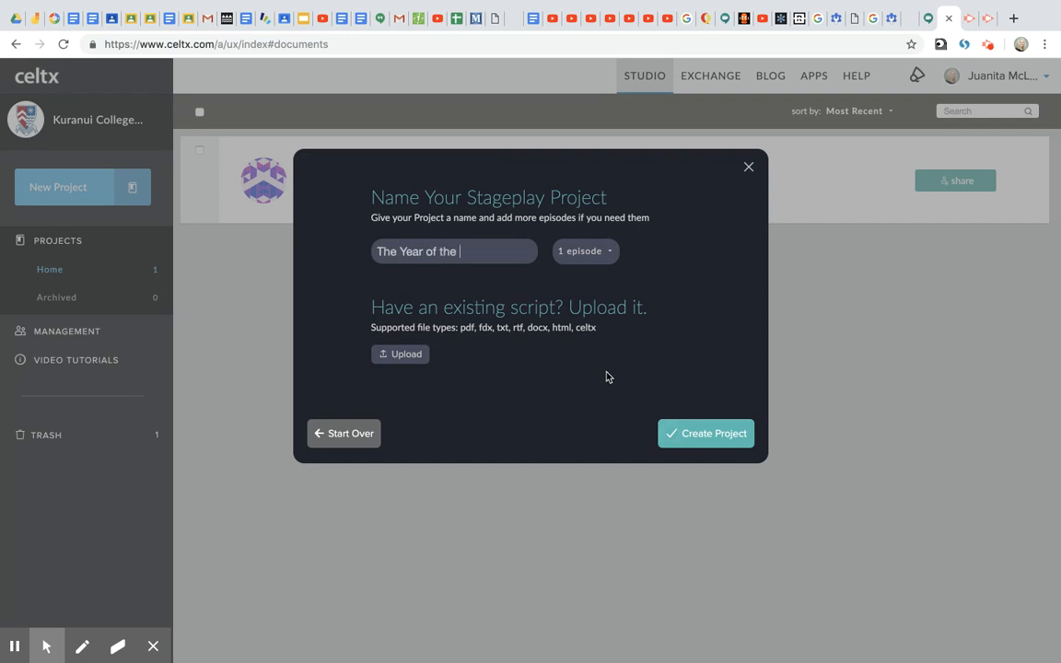
pyautogui.write('Da')
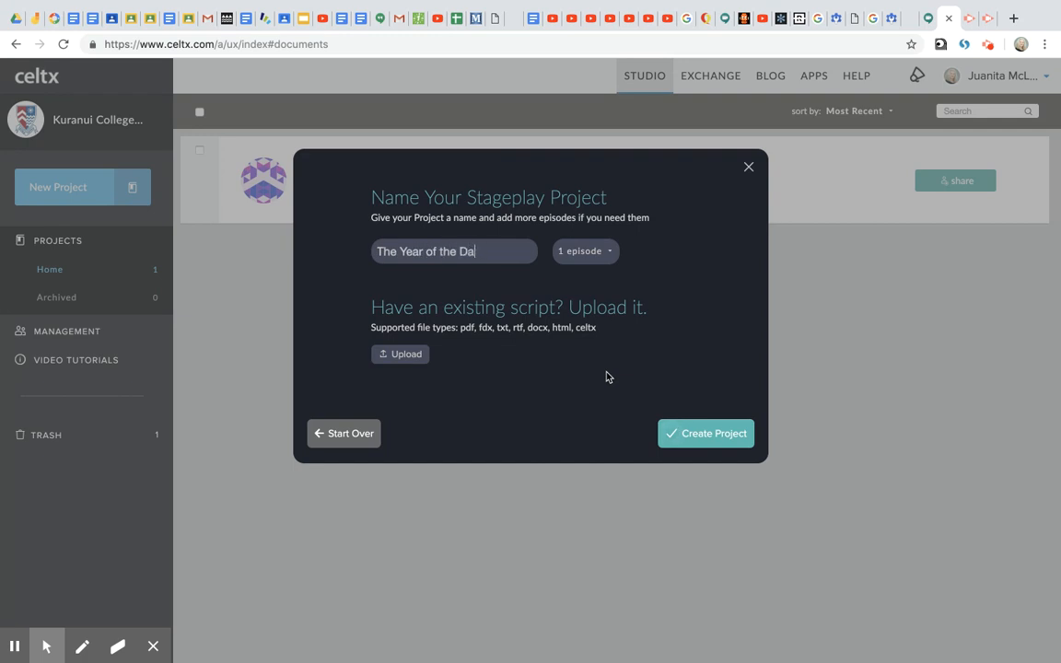
pyautogui.write('ughters')
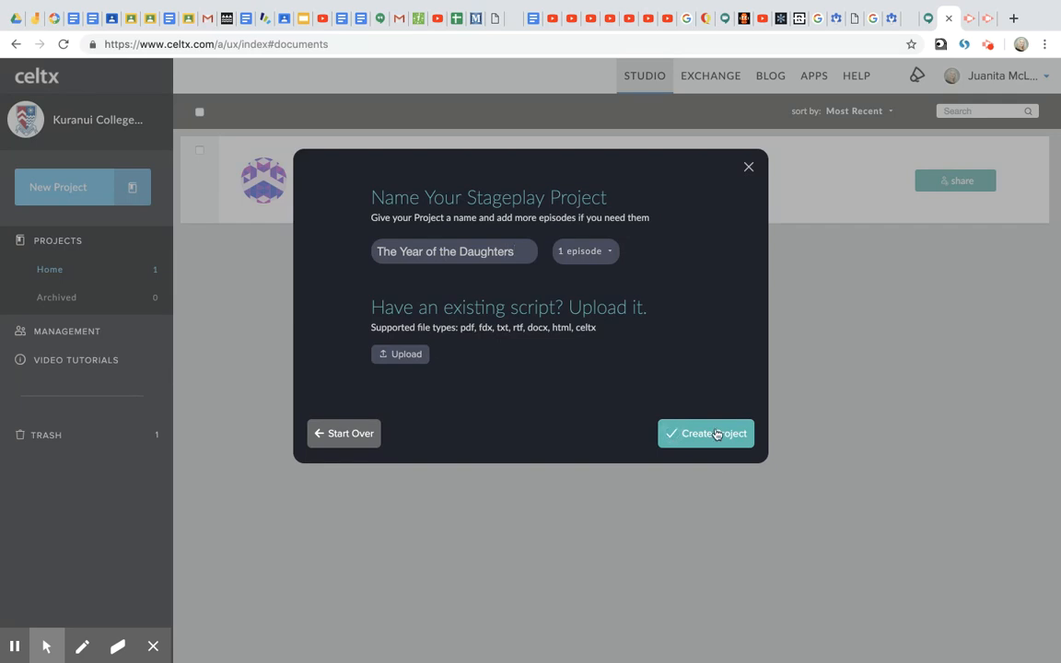
pyautogui.moveTo(691, 311)
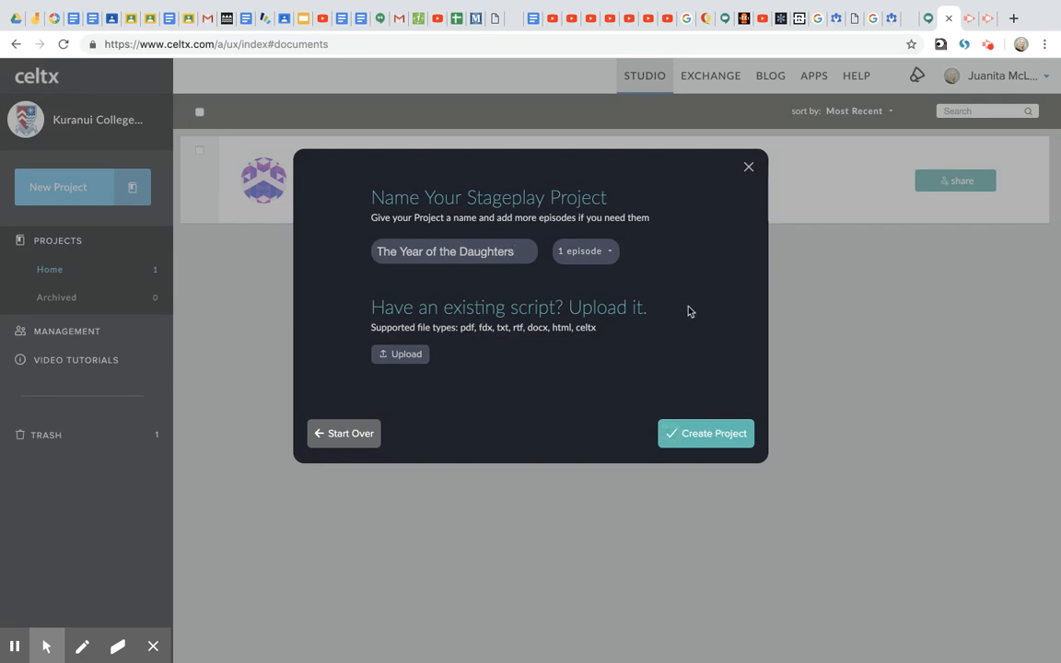
pyautogui.click(706, 433)
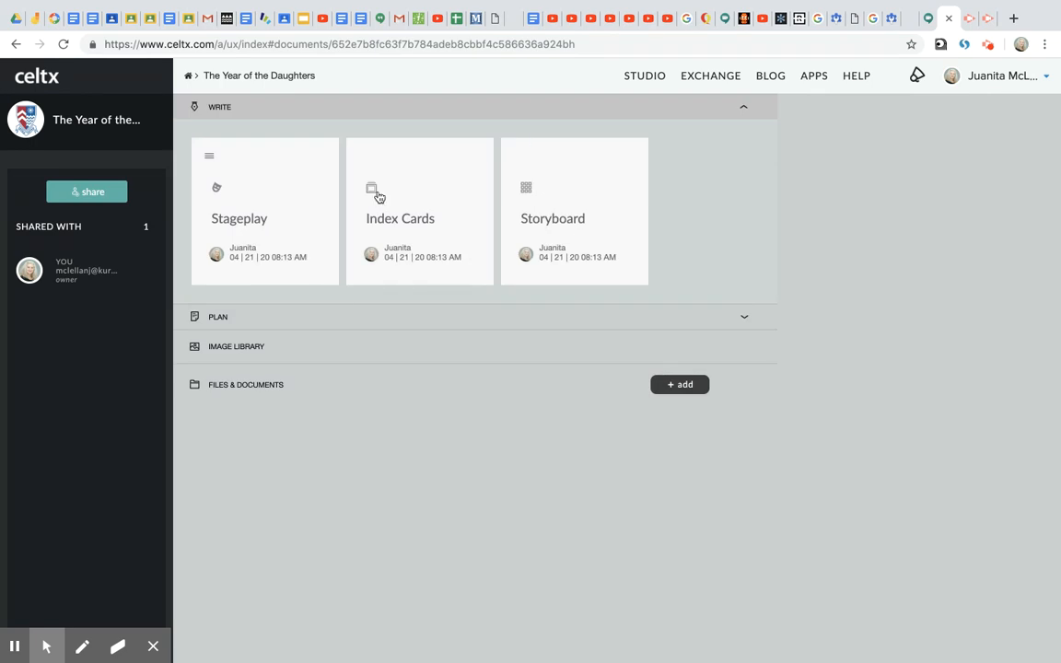
pyautogui.moveTo(511, 219)
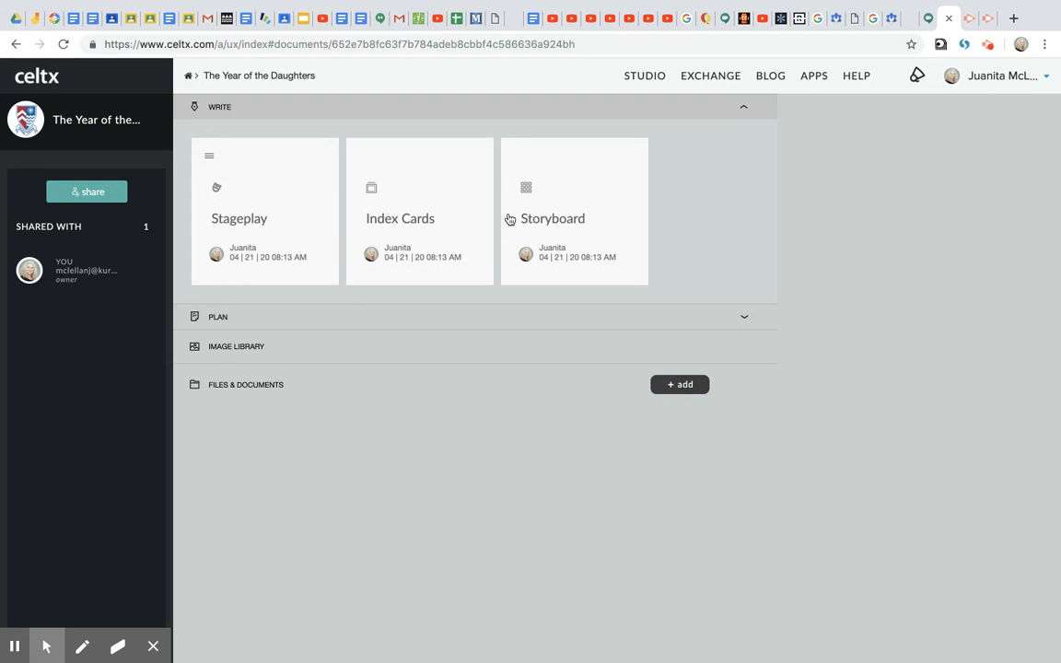
pyautogui.moveTo(246, 219)
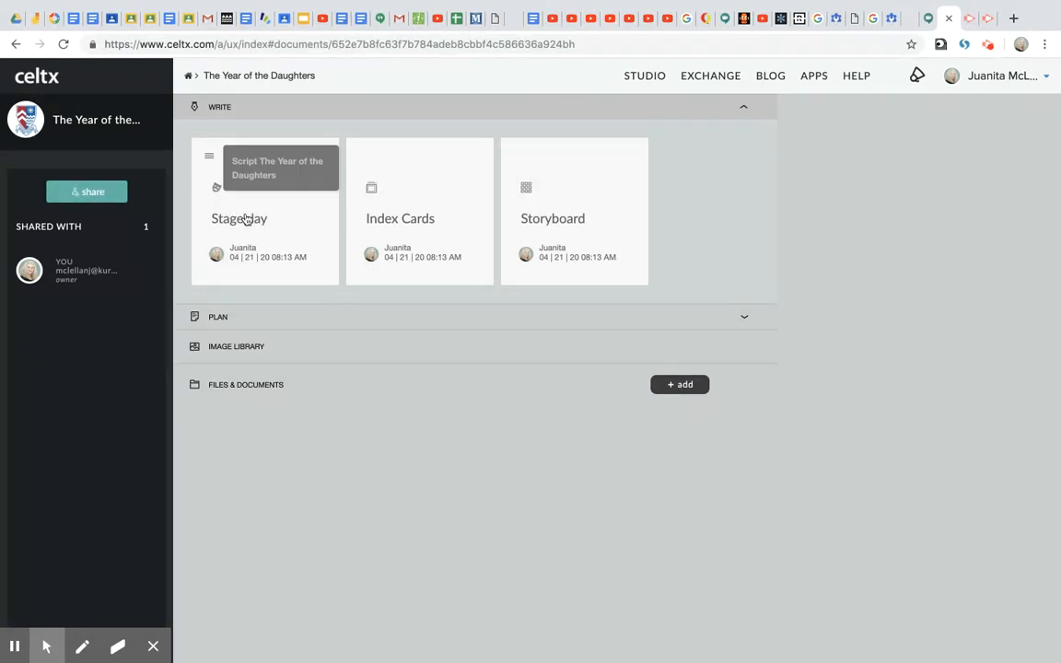
# Launch the Stageplay script from the project's Write section
pyautogui.click(265, 211)
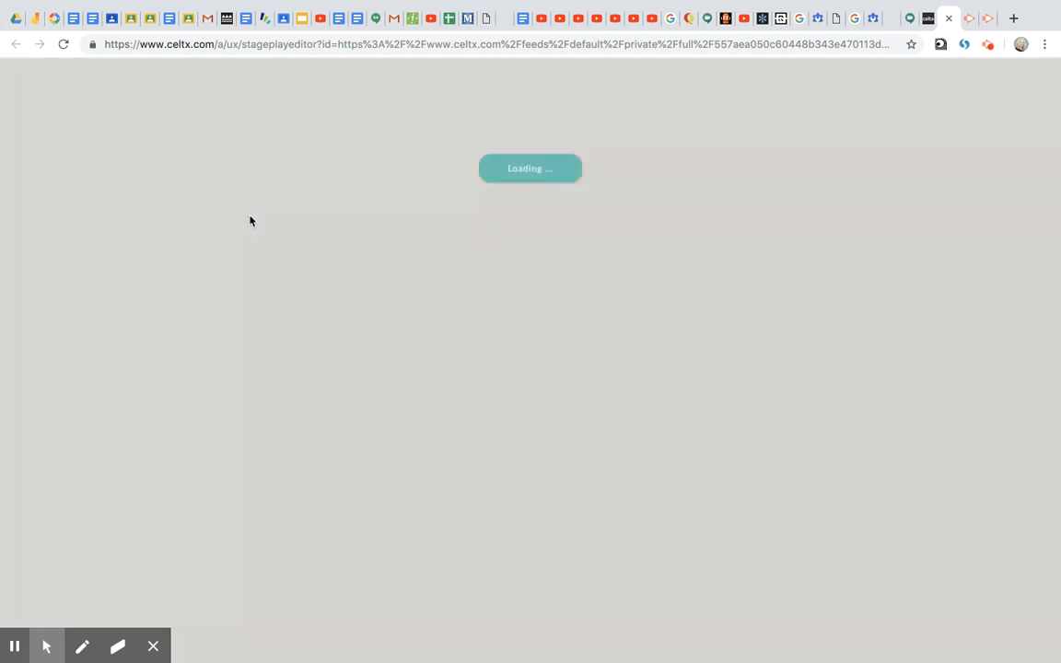
pyautogui.moveTo(489, 281)
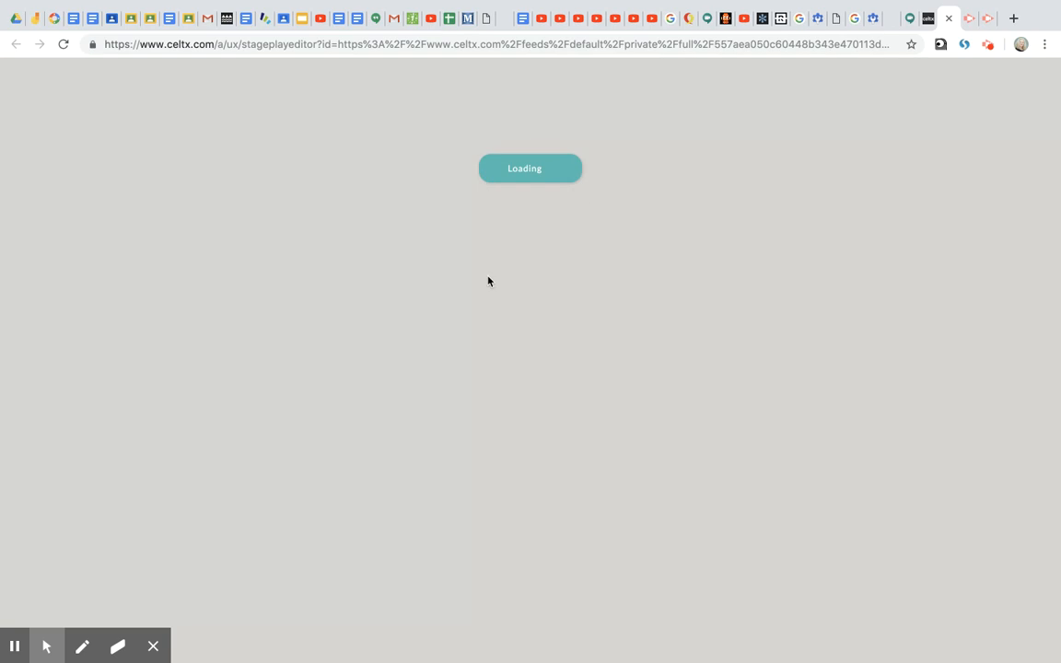
pyautogui.moveTo(502, 307)
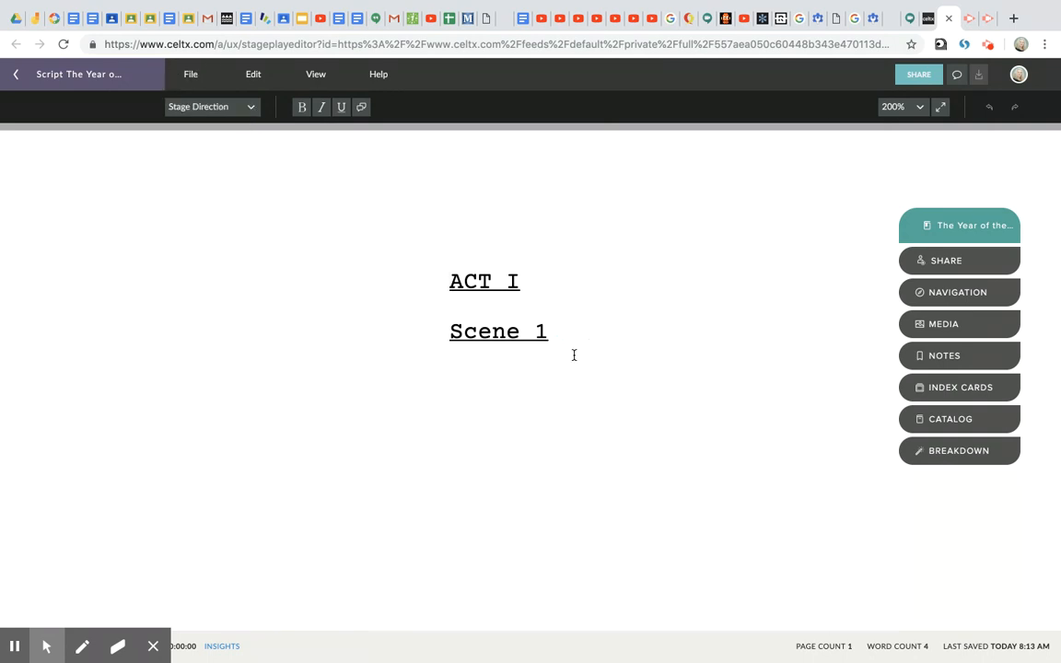
pyautogui.moveTo(342, 487)
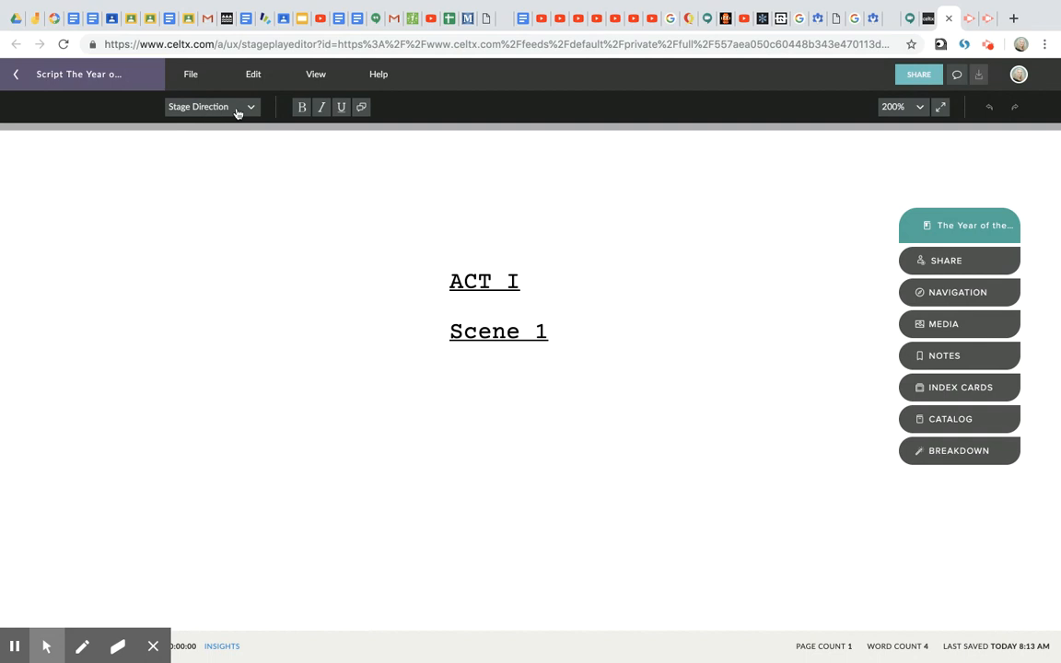
# Below Scene 1, write 'Three Politicians, dressed in 1900's black suits and witches hats, enter from stage left.'
pyautogui.click(241, 385)
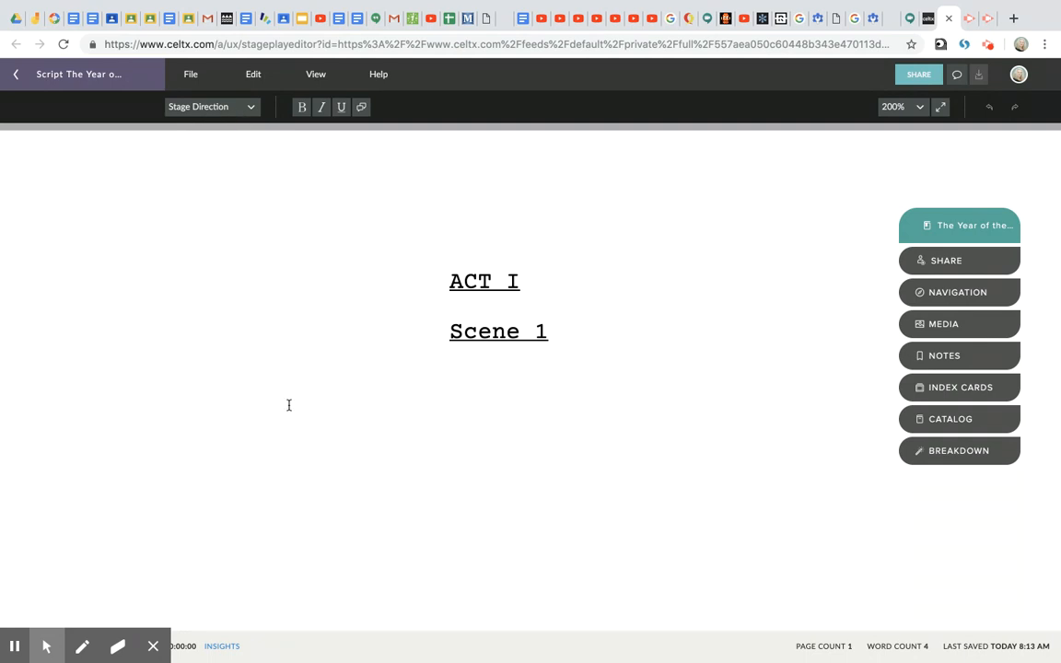
pyautogui.write('Threee P')
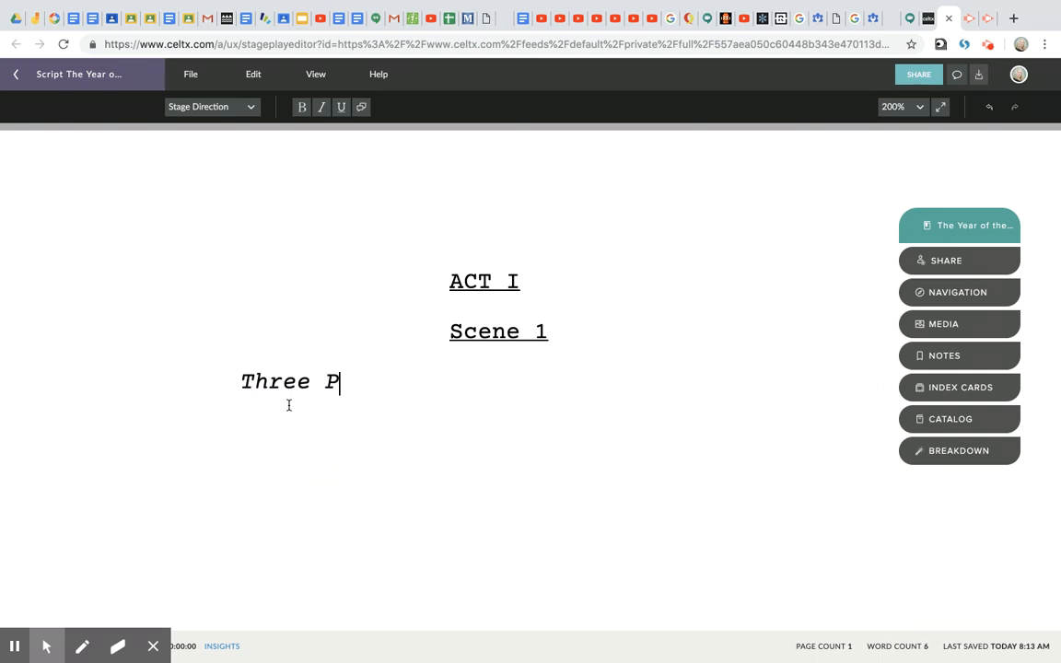
pyautogui.write('oliticians,')
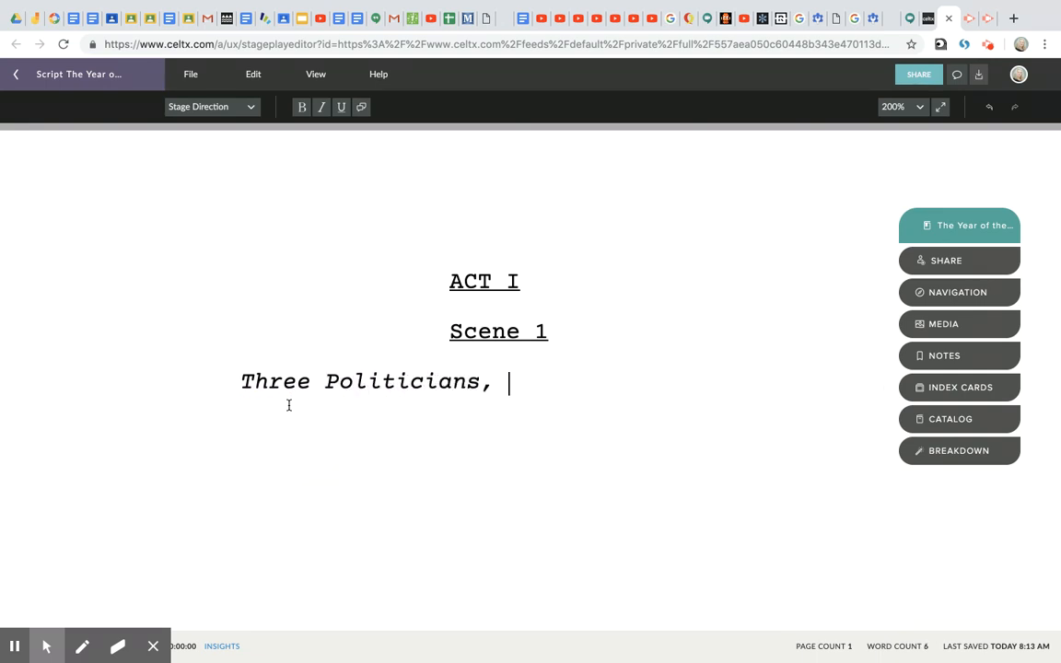
pyautogui.write('dressed in')
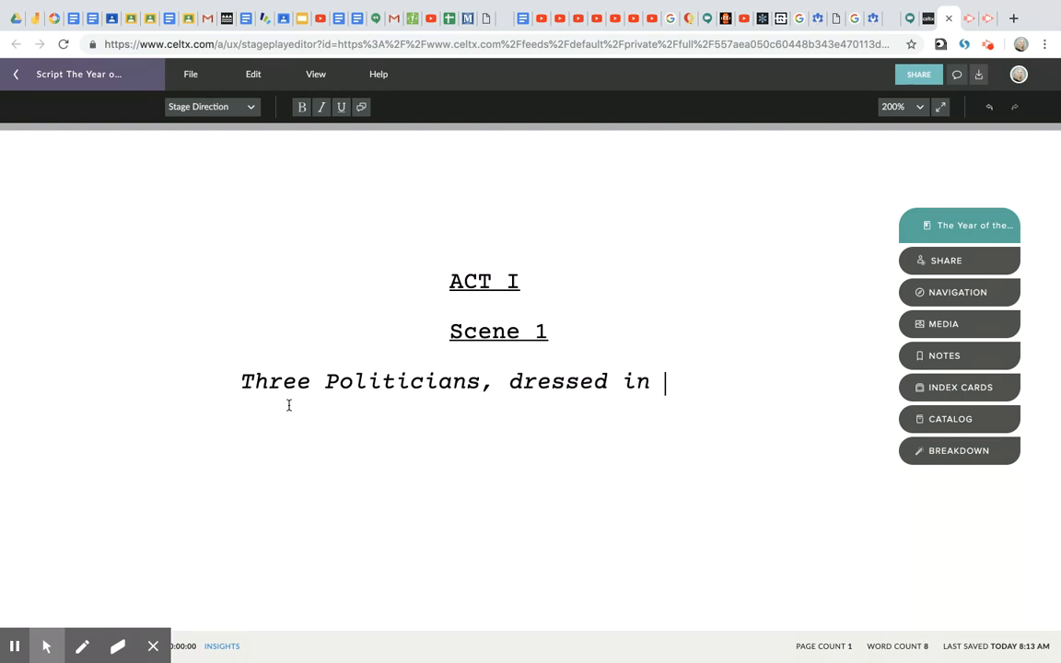
pyautogui.write('1900')
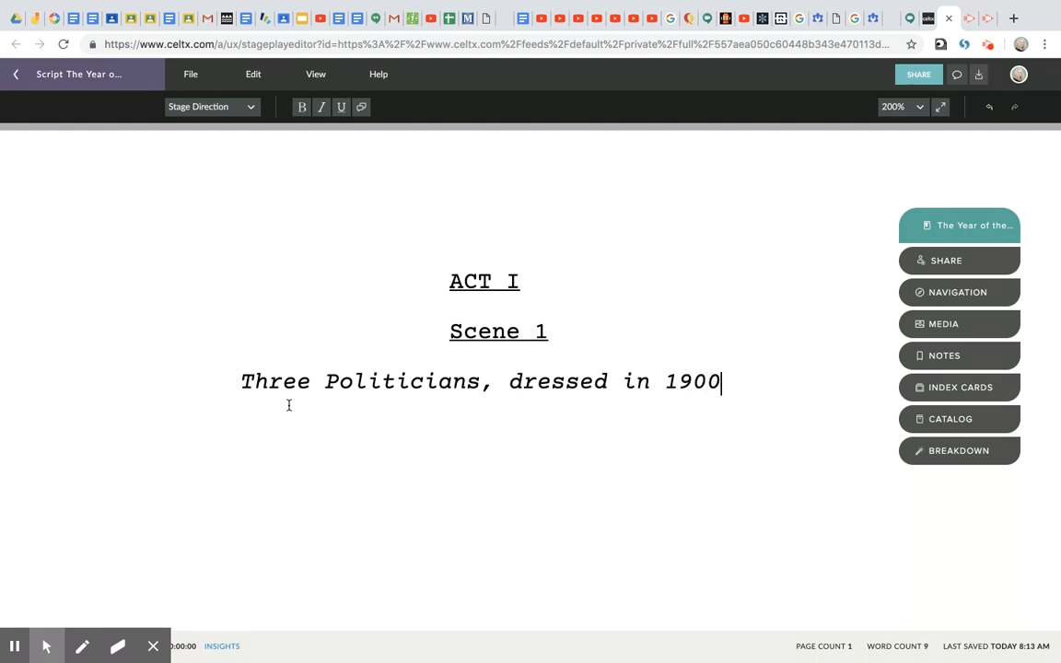
pyautogui.write("'s b")
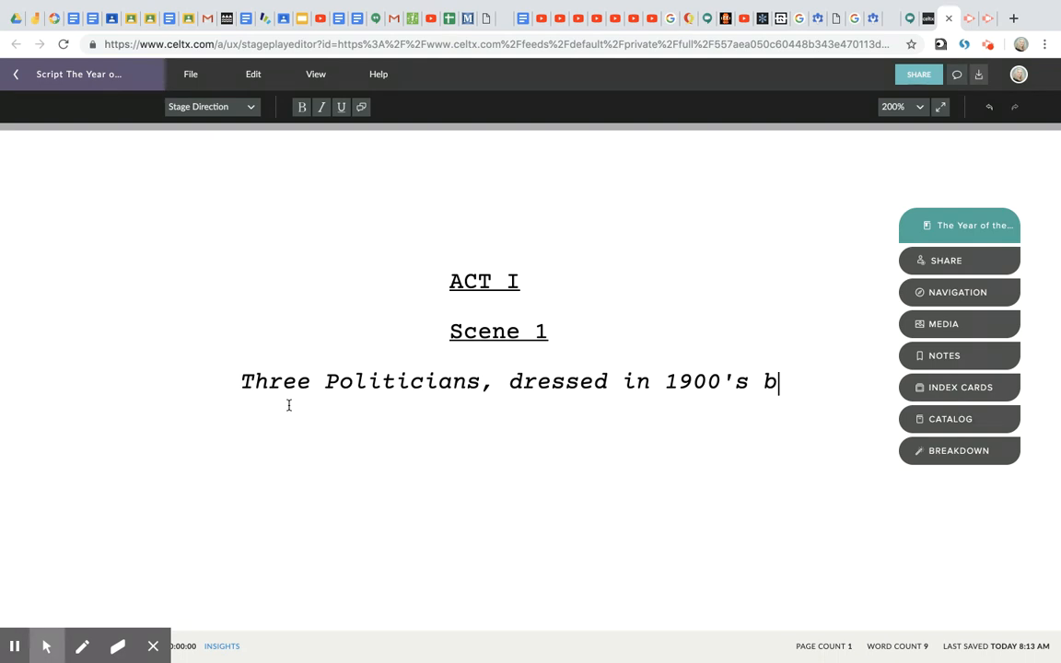
pyautogui.write('lack suits and')
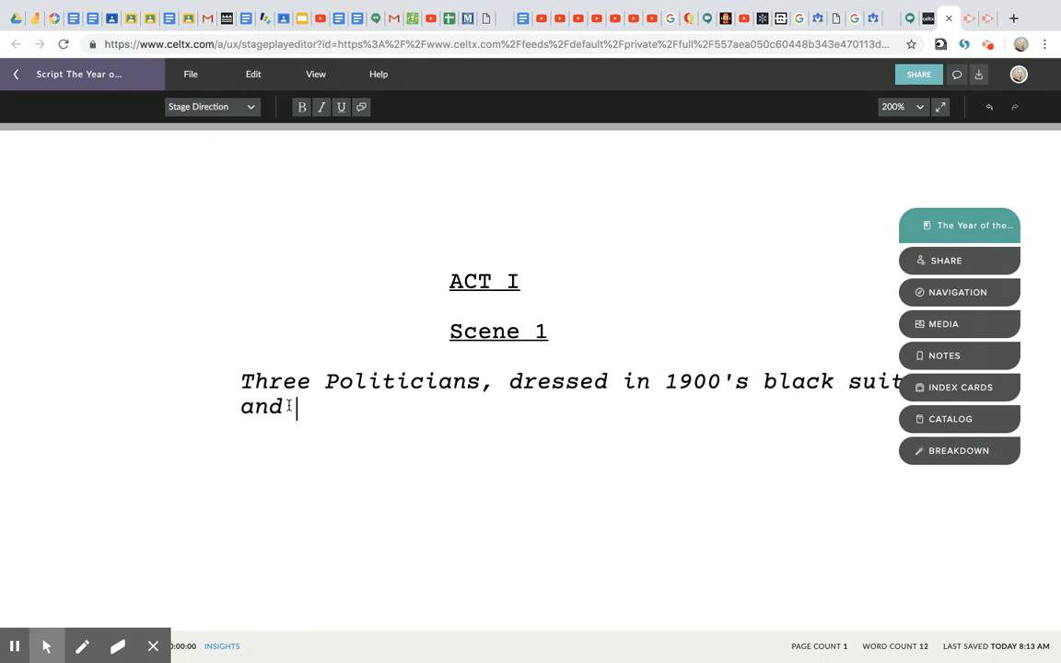
pyautogui.write('witches ha')
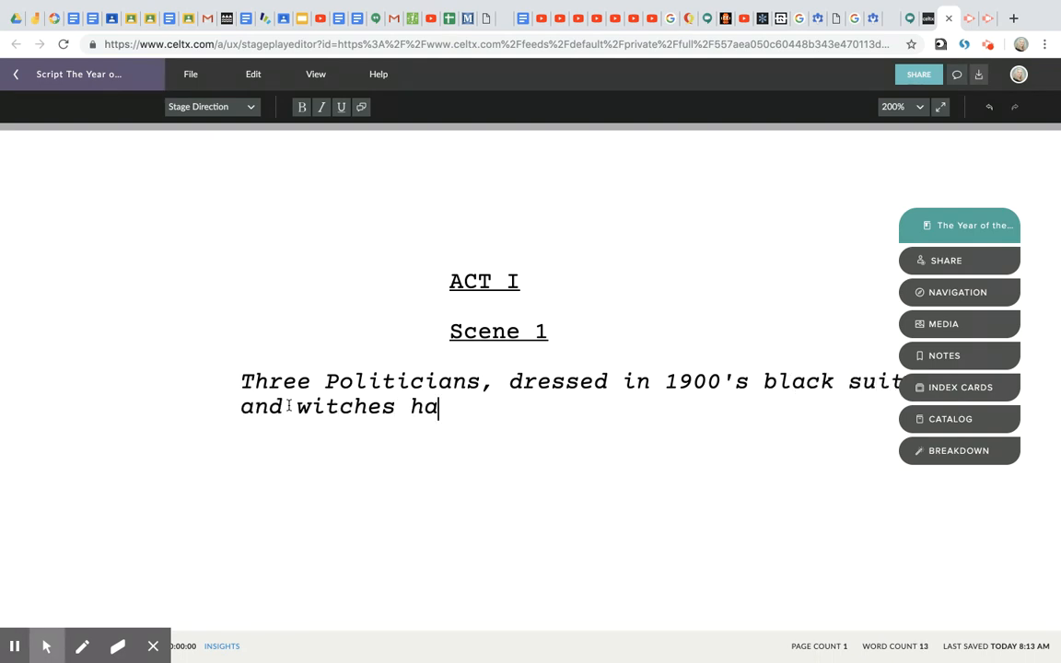
pyautogui.write('ts')
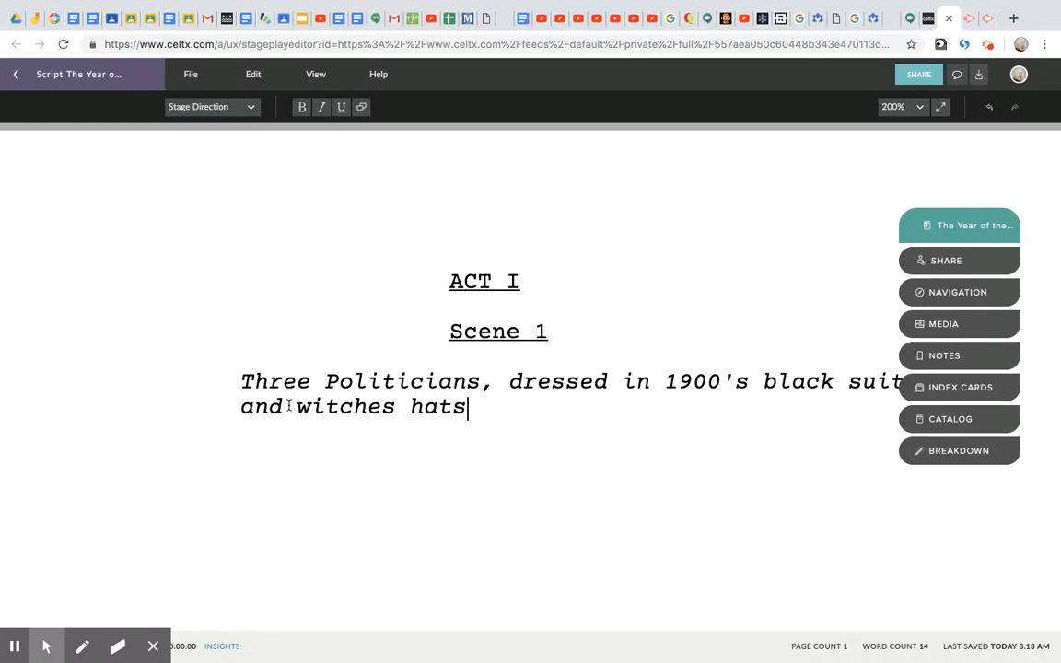
pyautogui.write(', enter')
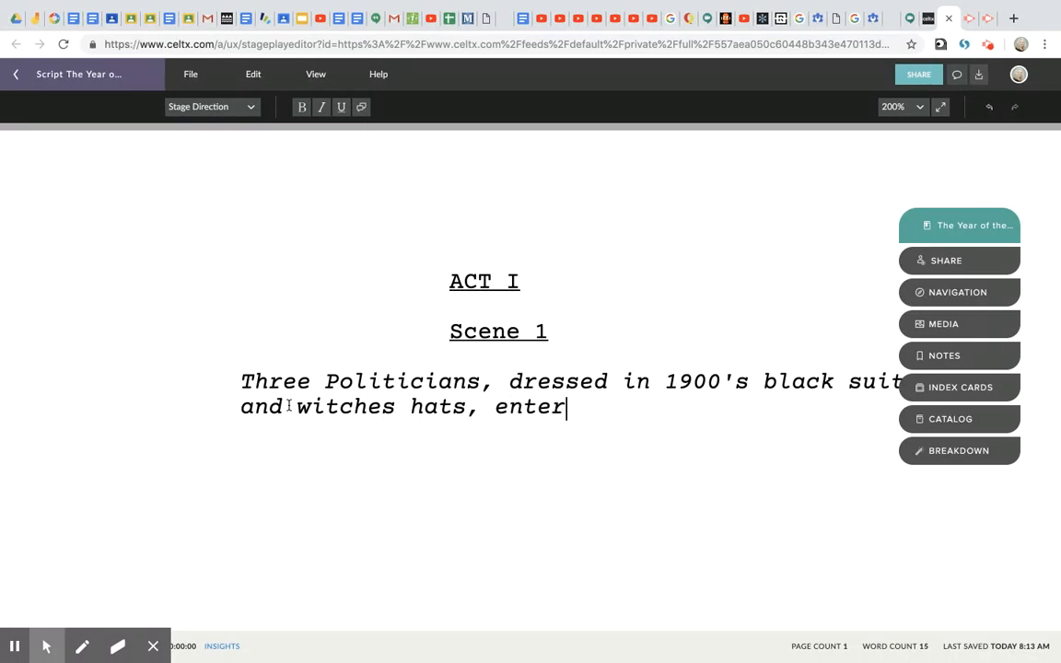
pyautogui.write('from s')
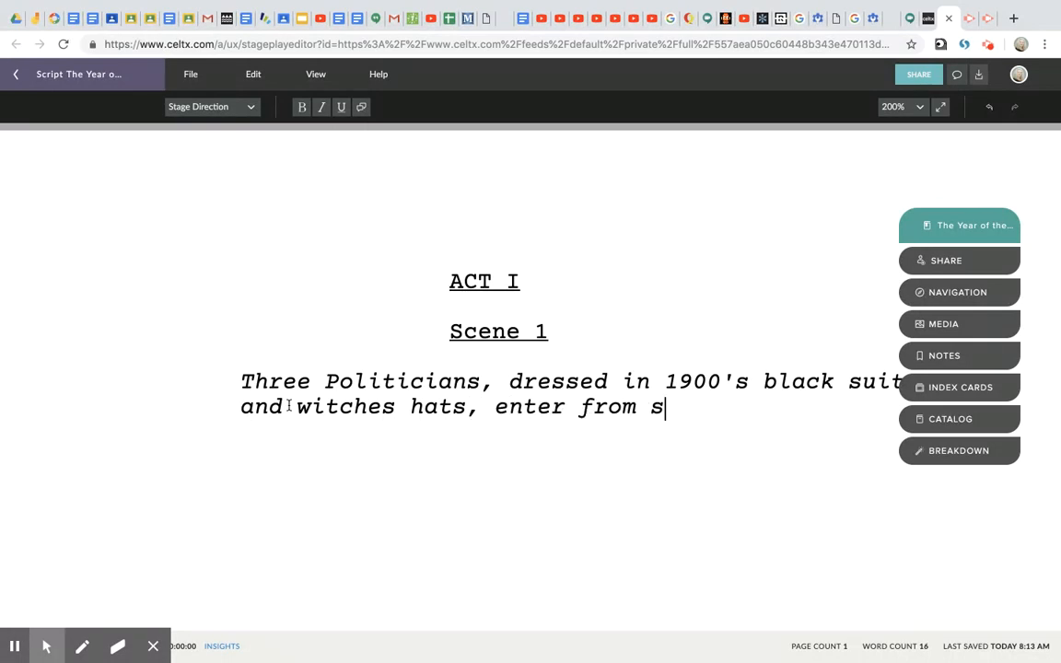
pyautogui.write('tage leg=')
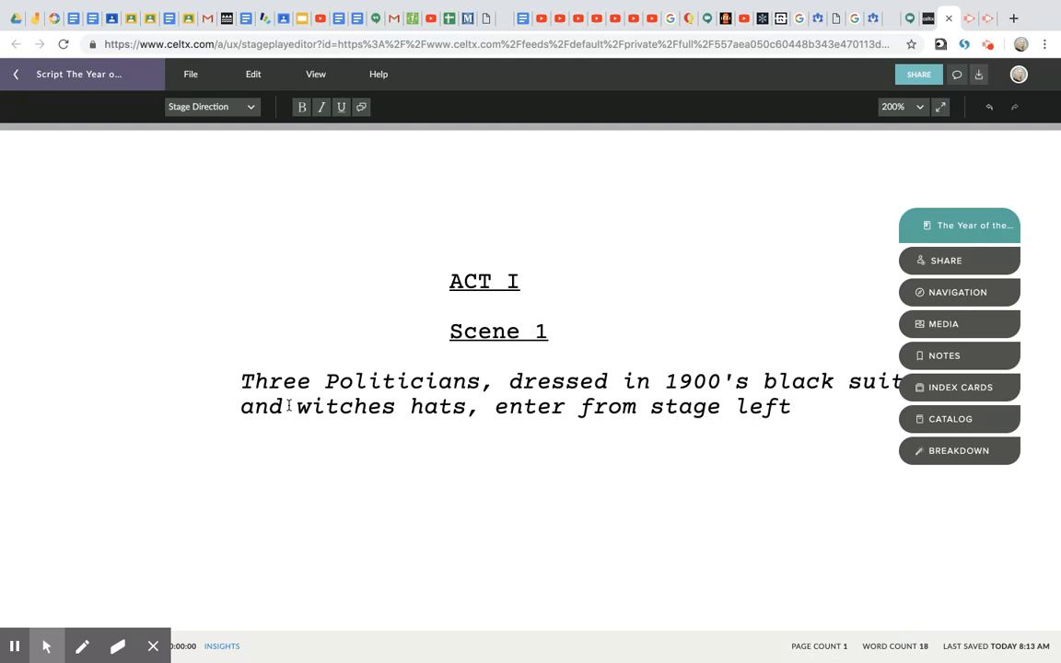
pyautogui.write('.')
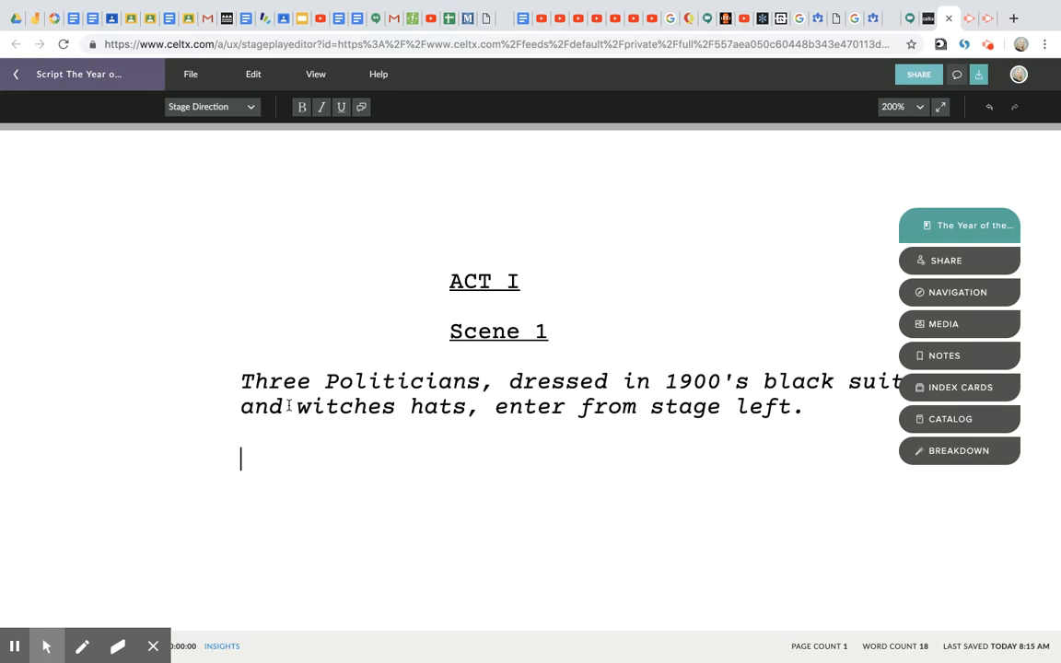
pyautogui.moveTo(310, 451)
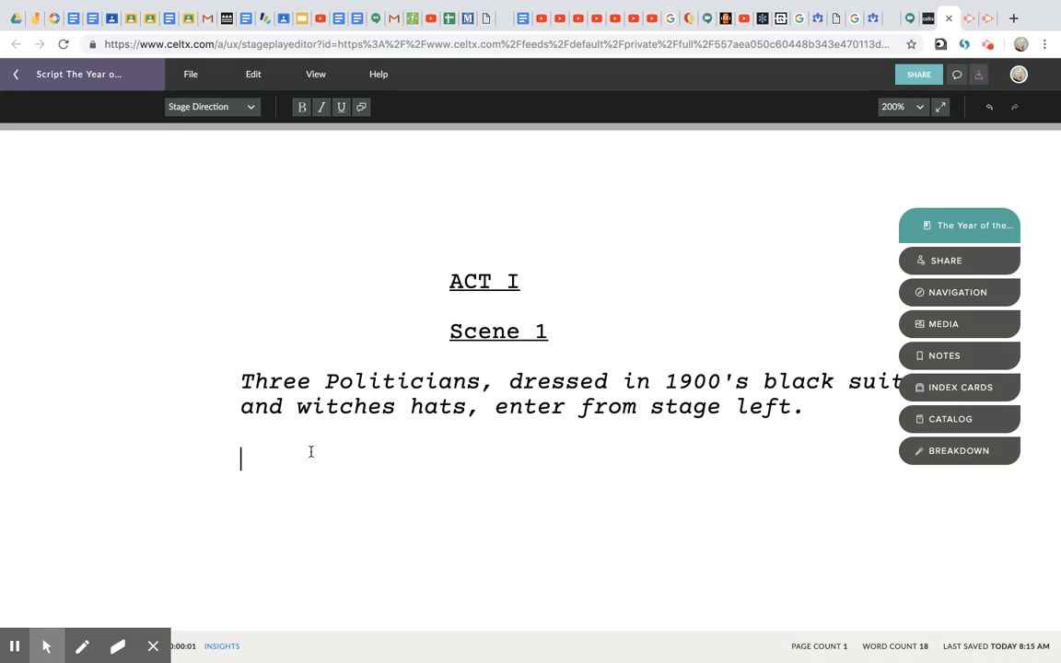
pyautogui.moveTo(212, 35)
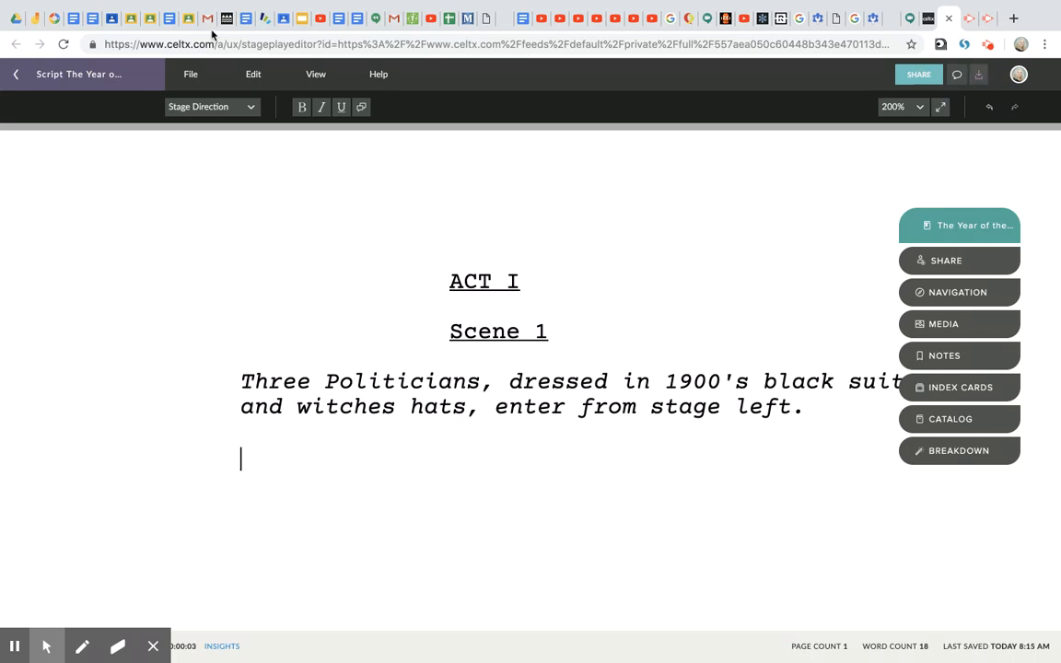
# Add POLITICIAN 1 saying 'When shall we three meet again, in thunder, lightning or in rain.'
pyautogui.click(212, 107)
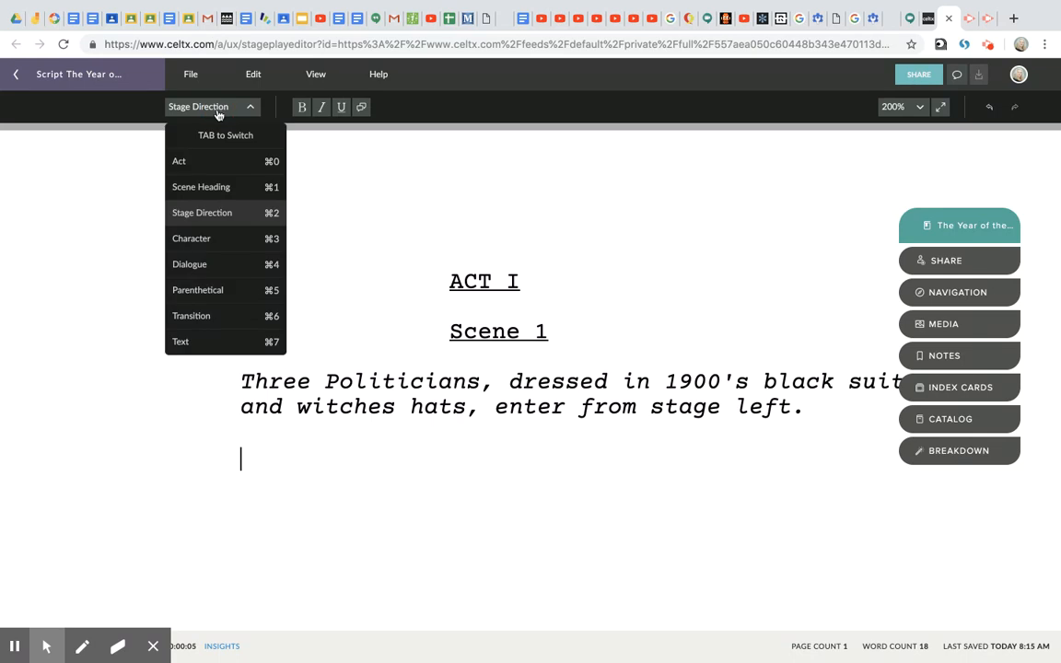
pyautogui.click(191, 237)
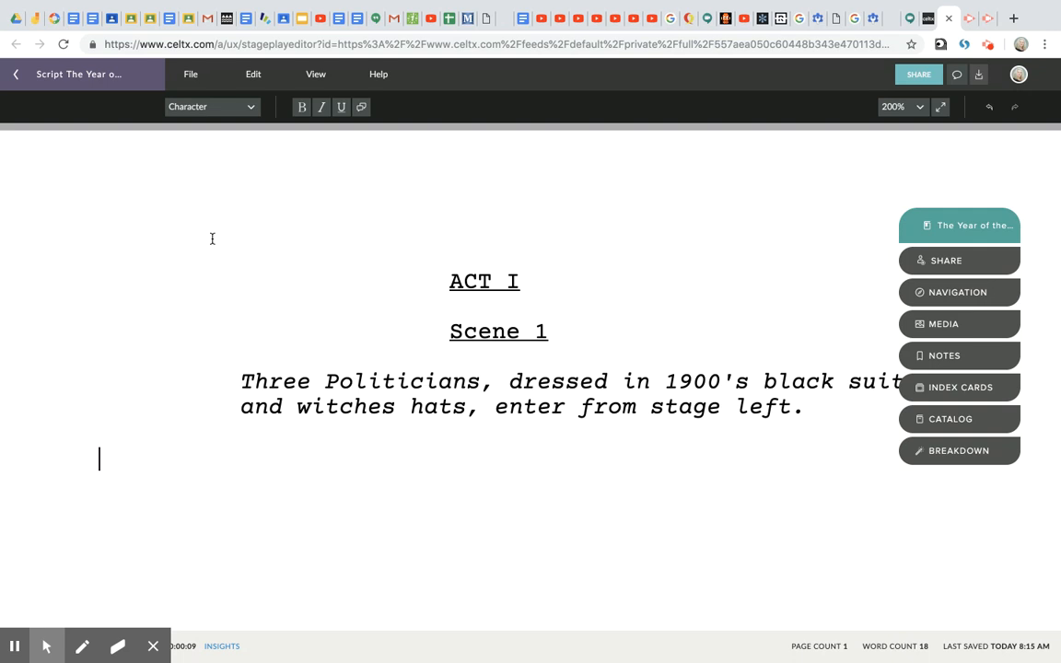
pyautogui.write('POLITI')
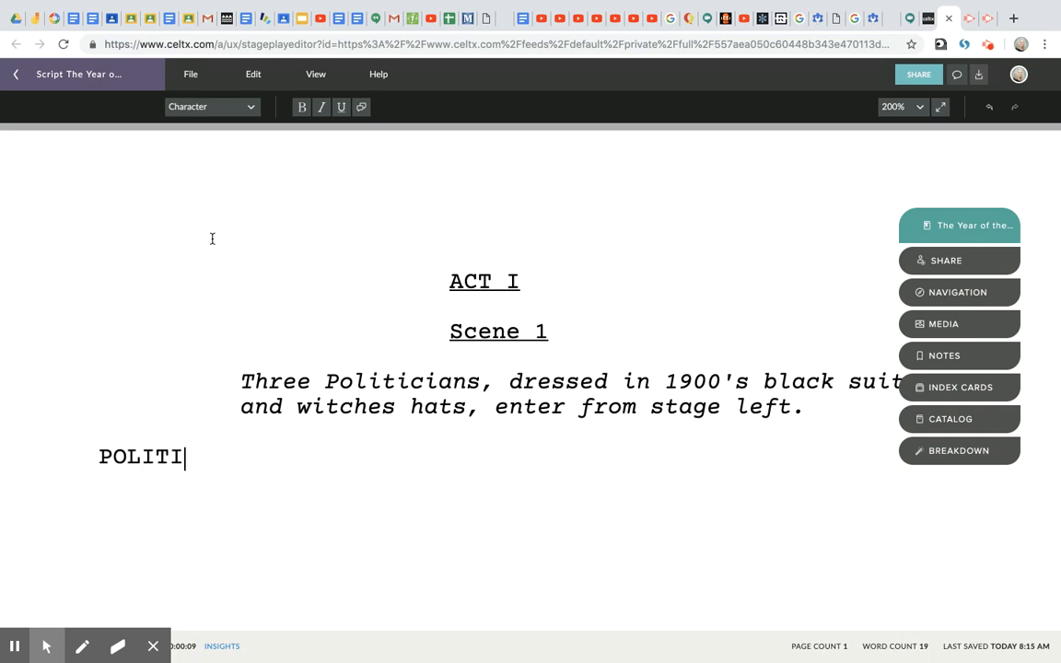
pyautogui.write('CIAN 1')
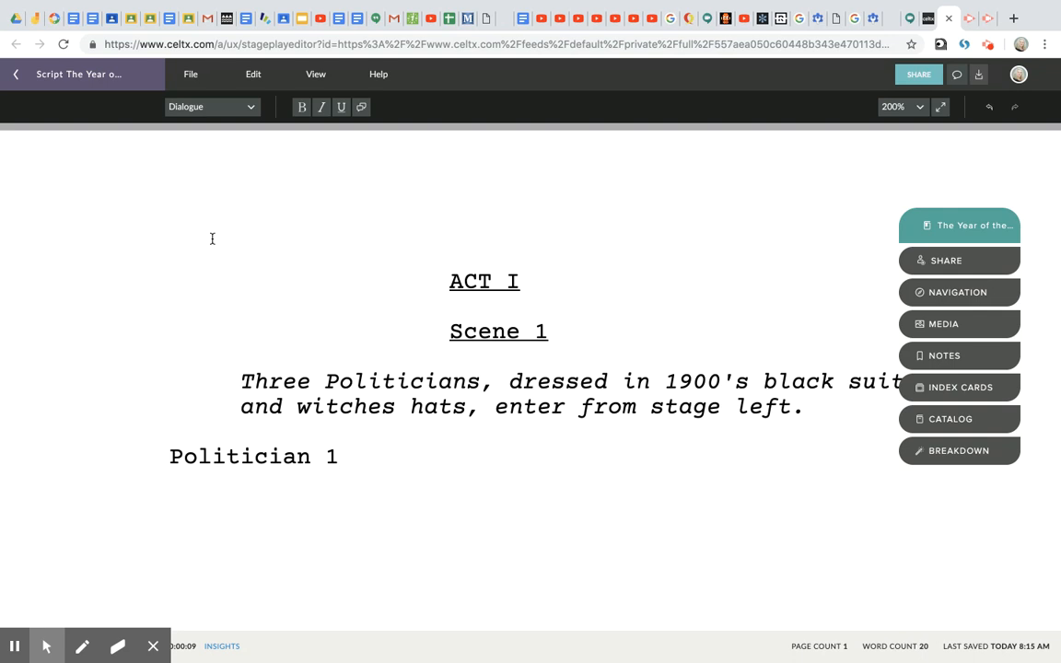
pyautogui.moveTo(205, 201)
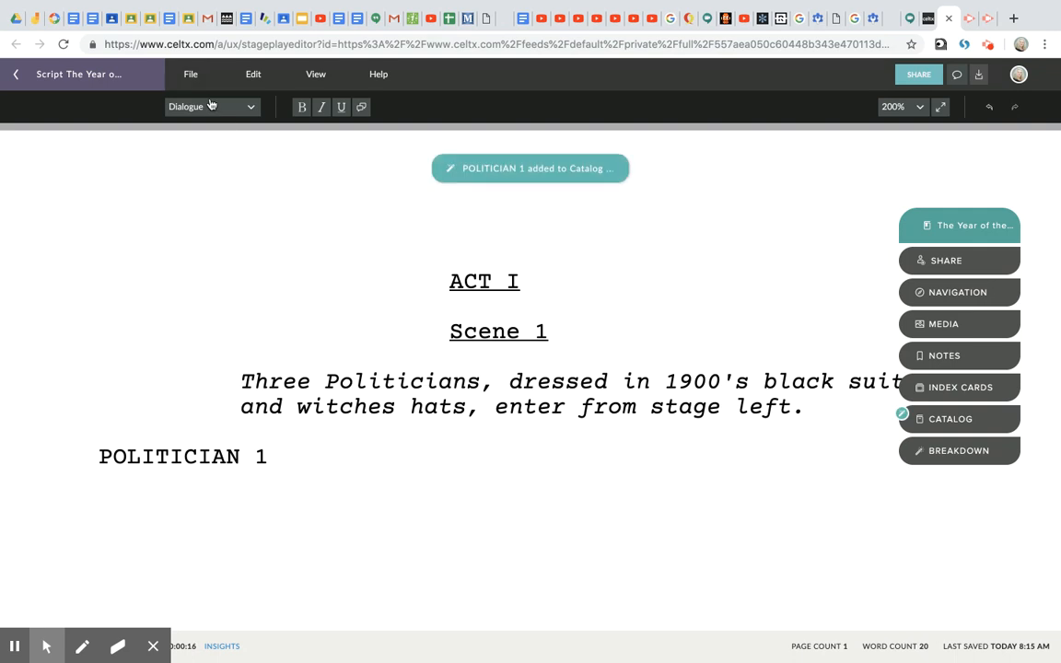
pyautogui.write('When shall we')
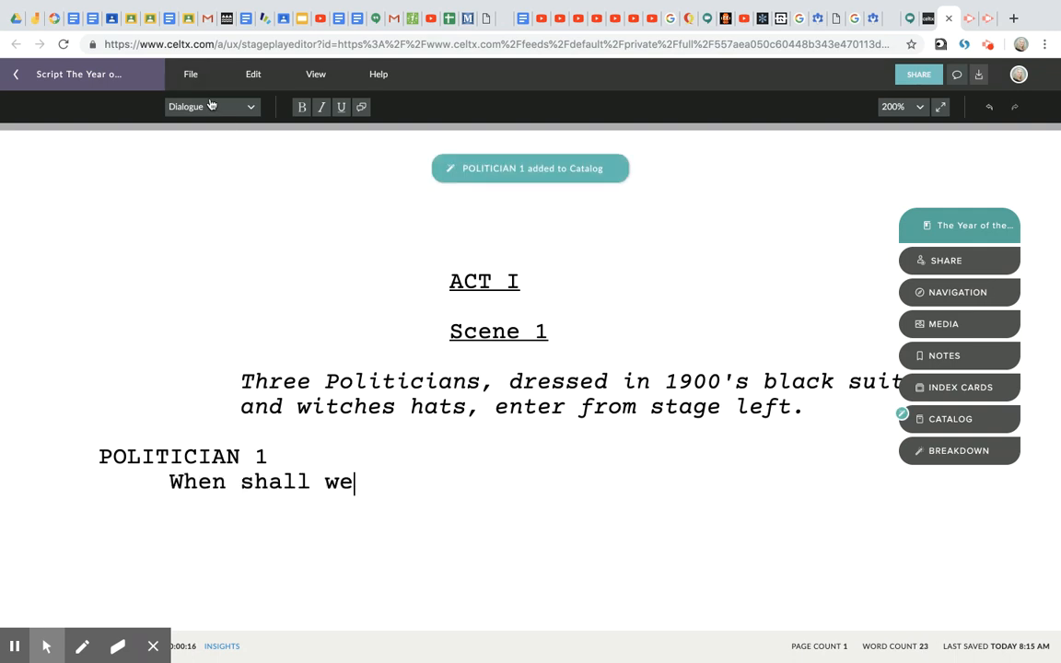
pyautogui.write('three meet ag')
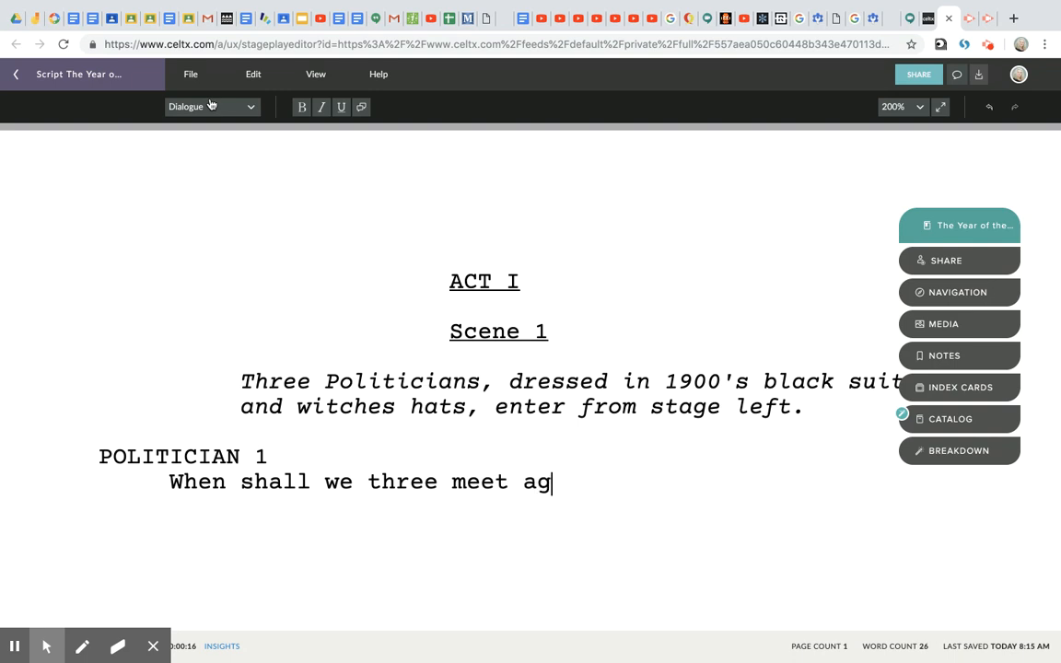
pyautogui.write('ain, in thu')
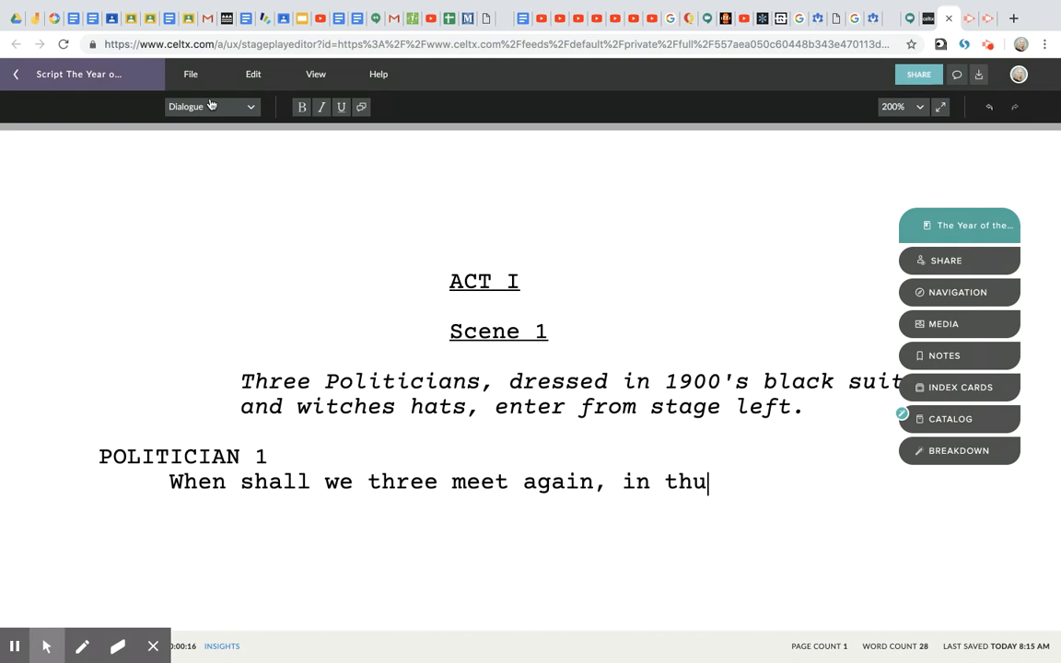
pyautogui.write('nder, lightne')
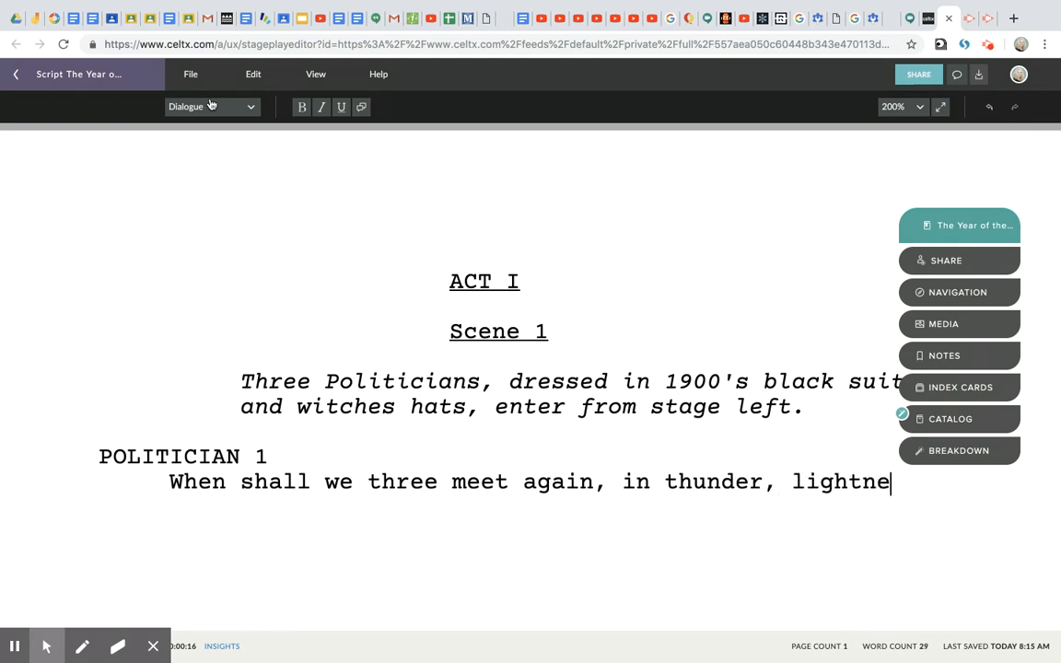
pyautogui.write('ing')
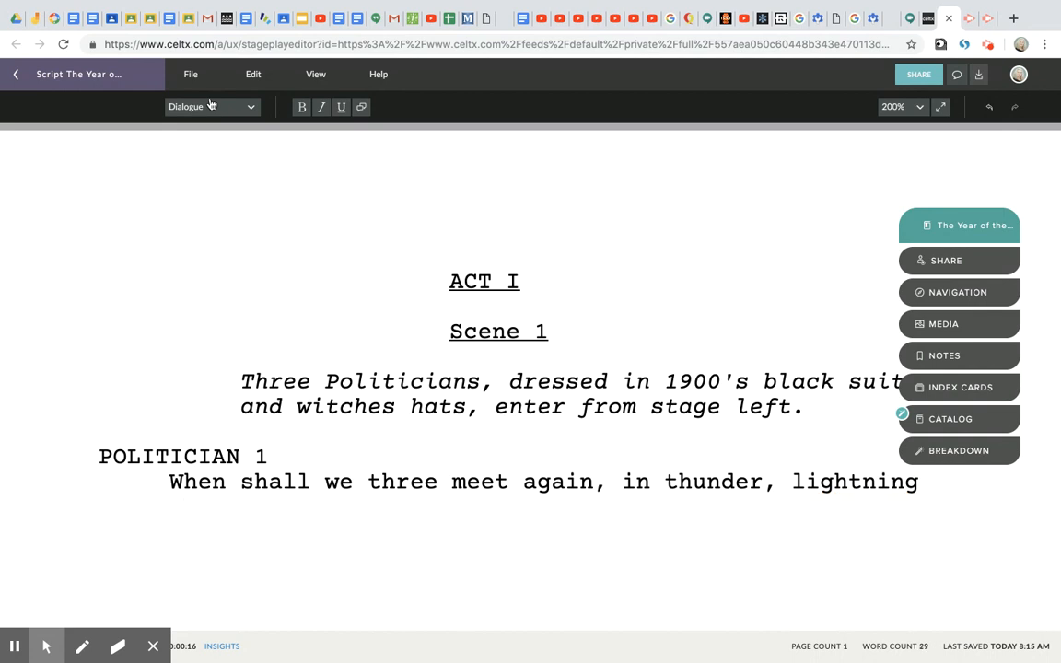
pyautogui.write('or in rain.')
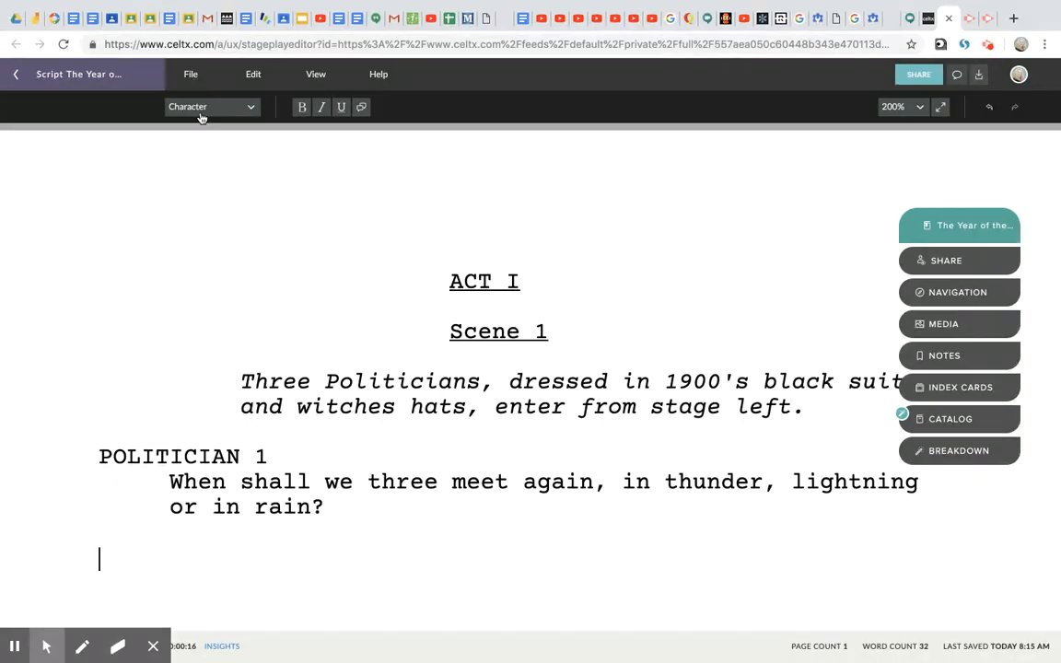
# Add POLITICIAN 2 asking 'Where the place? Upon the...'
pyautogui.write('POLIT')
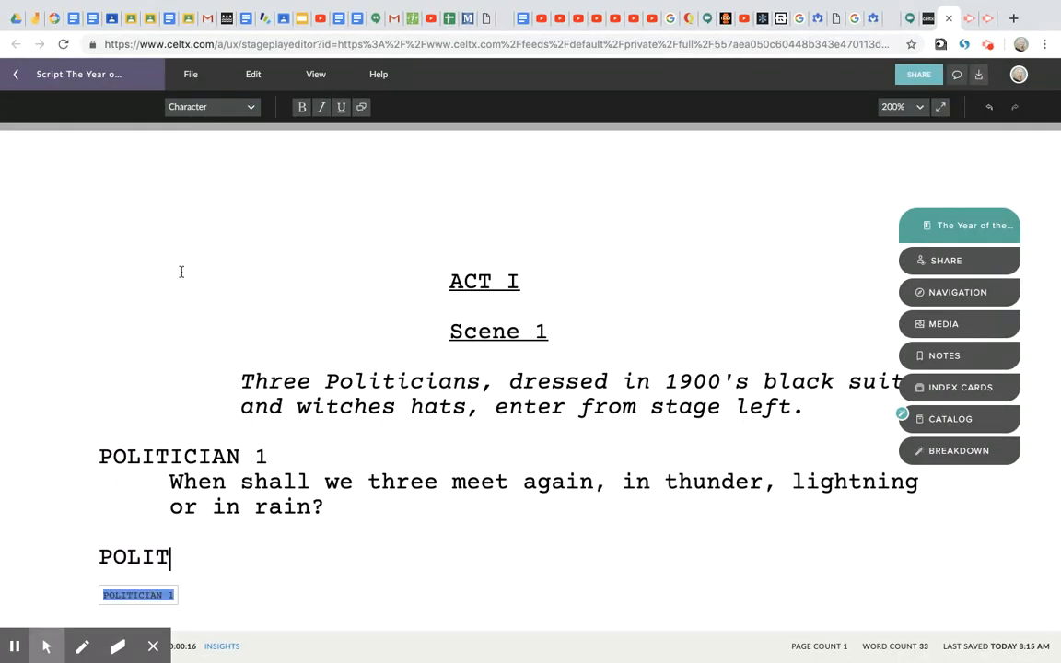
pyautogui.write('ICIAN 2')
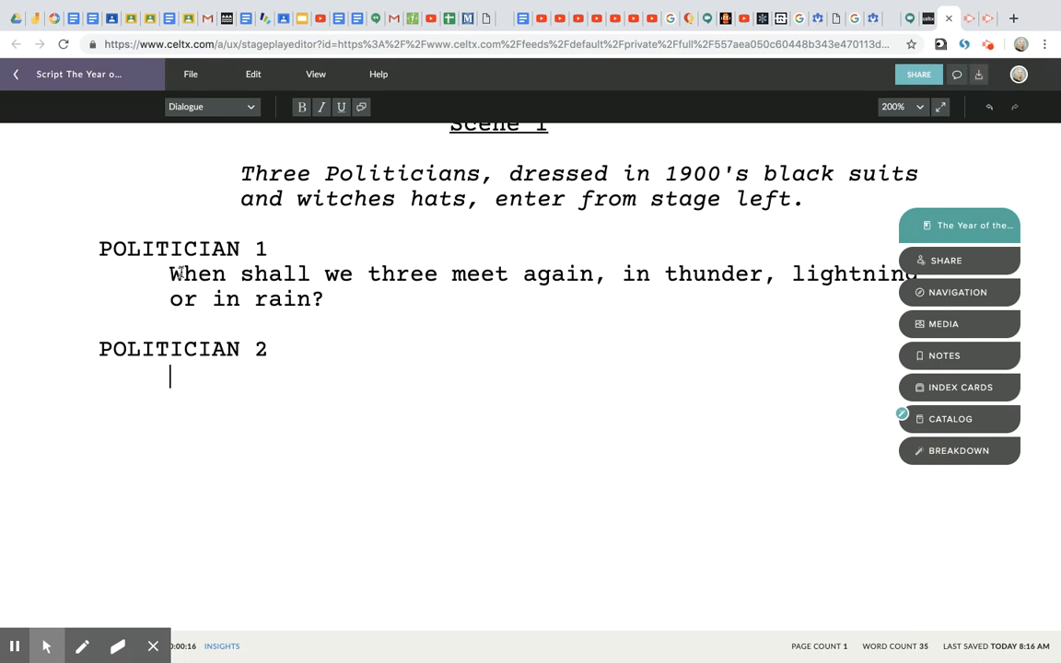
pyautogui.write('Where the pla')
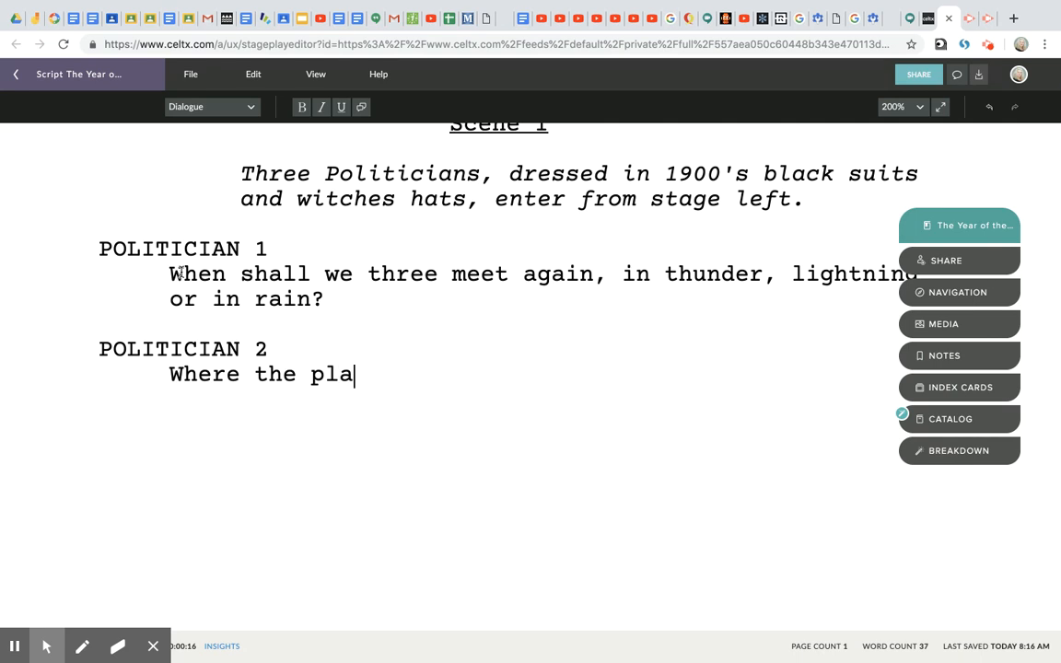
pyautogui.write('ce? Upon the heath? The')
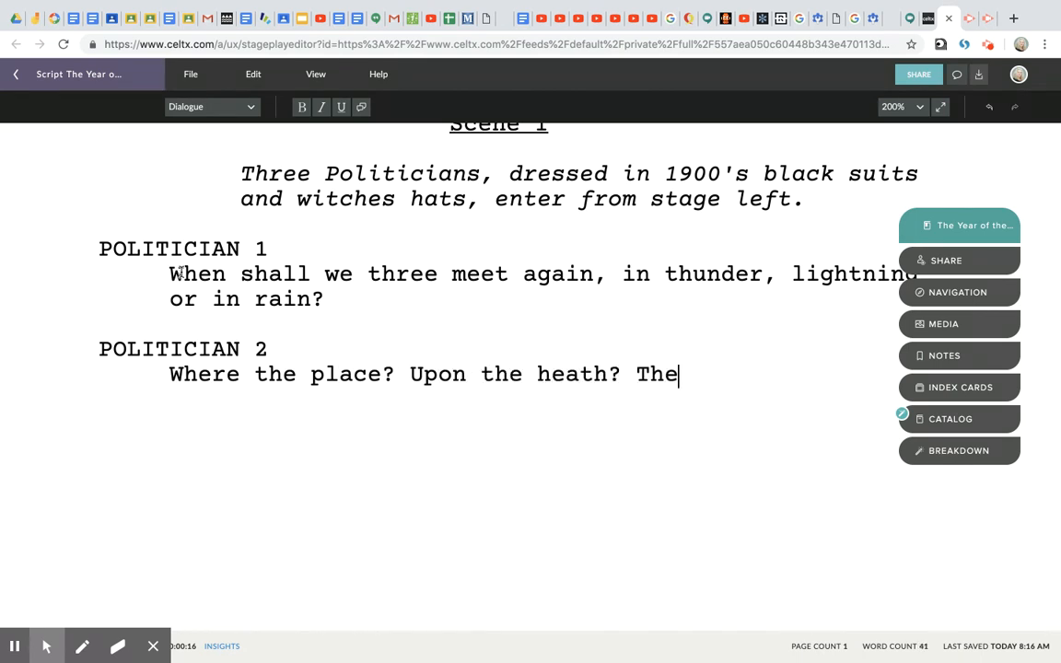
pyautogui.write('re')
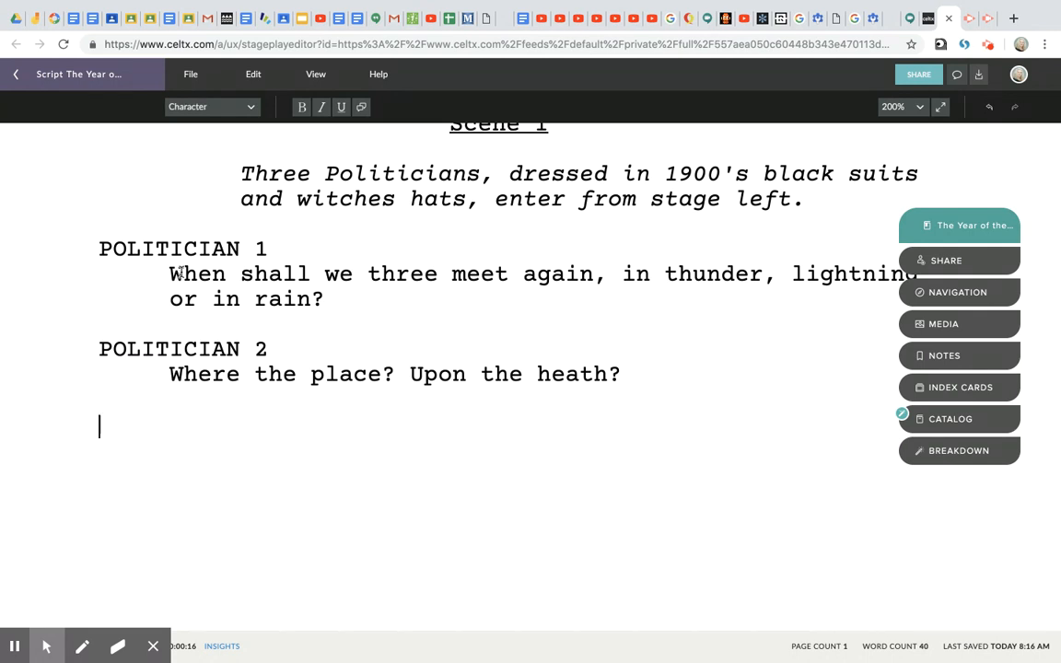
# Add POLITICIAN 3 saying 'There to meet with Titokowaru.'
pyautogui.write('P')
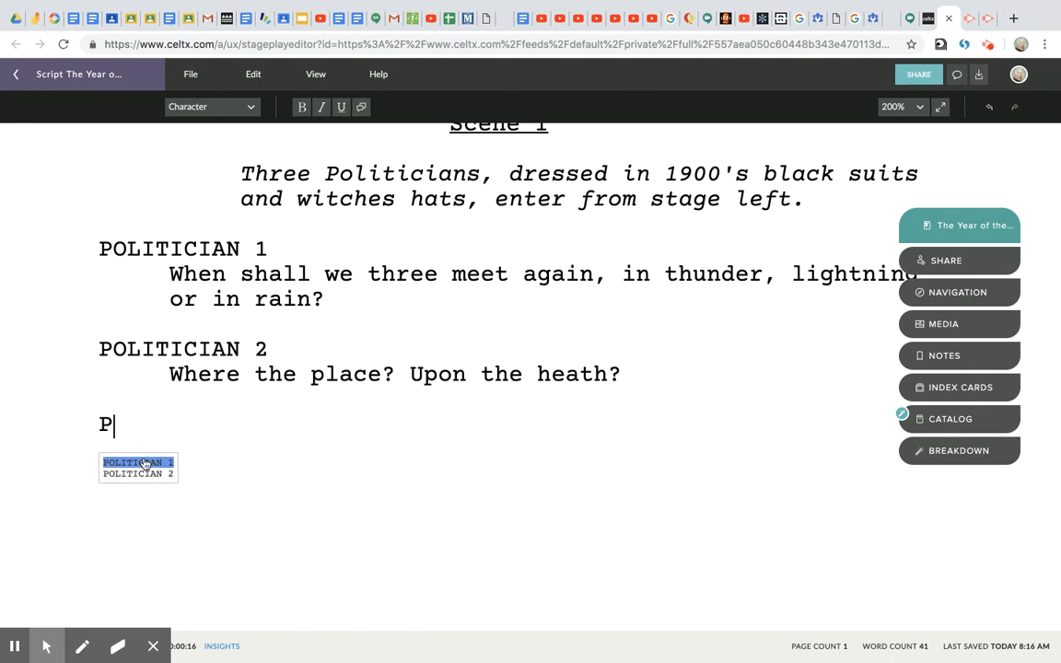
pyautogui.write('OLITICIAN 3')
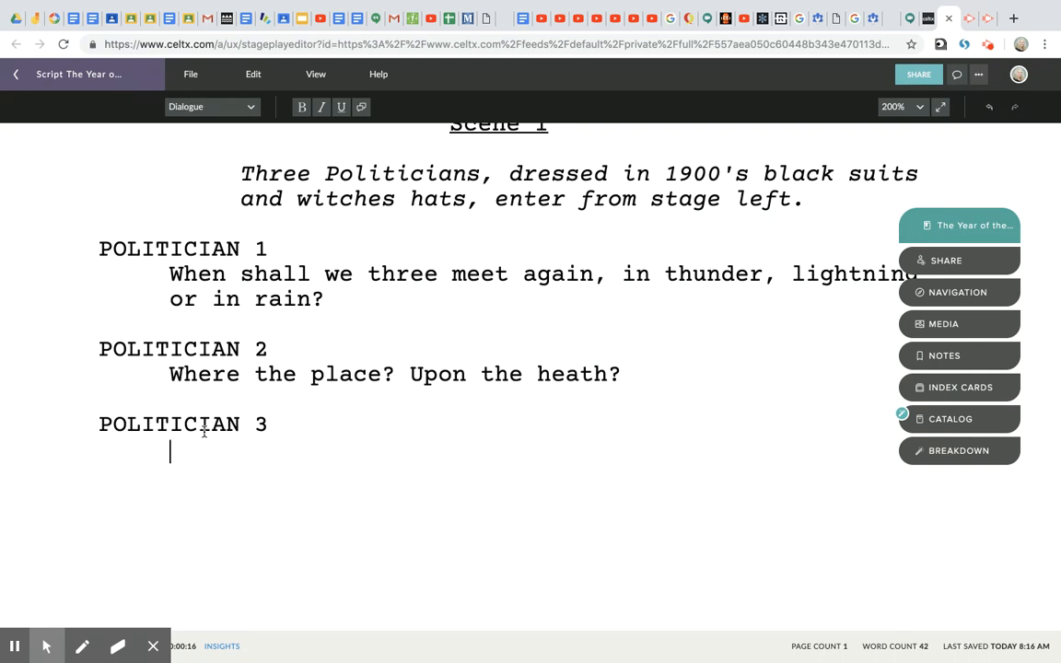
pyautogui.write('There to meet with Ti')
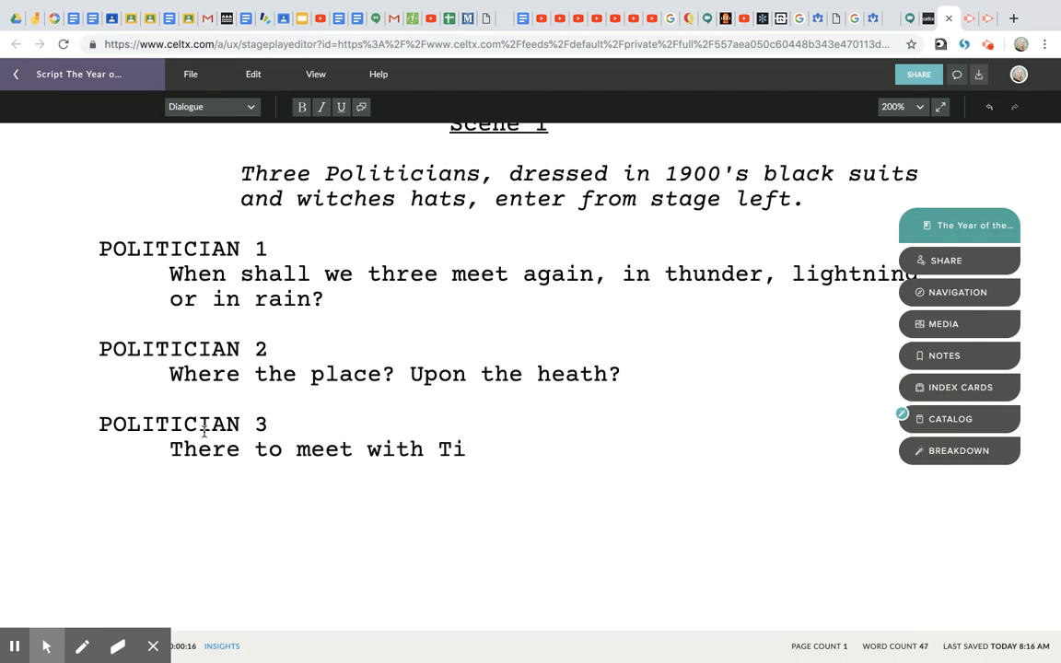
pyautogui.write('tok')
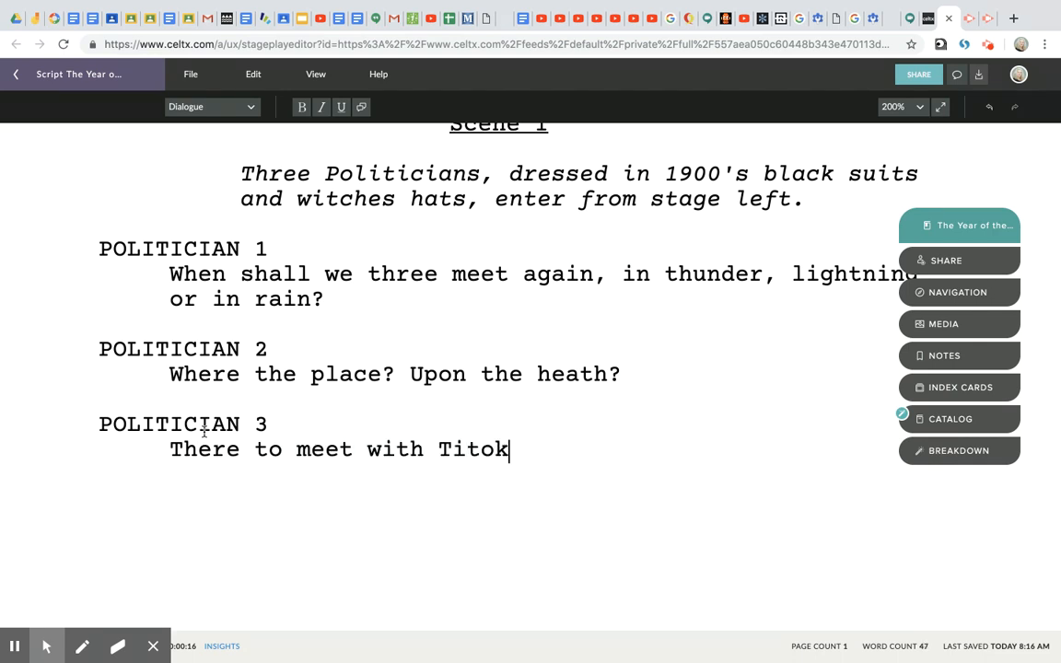
pyautogui.write('owaru.')
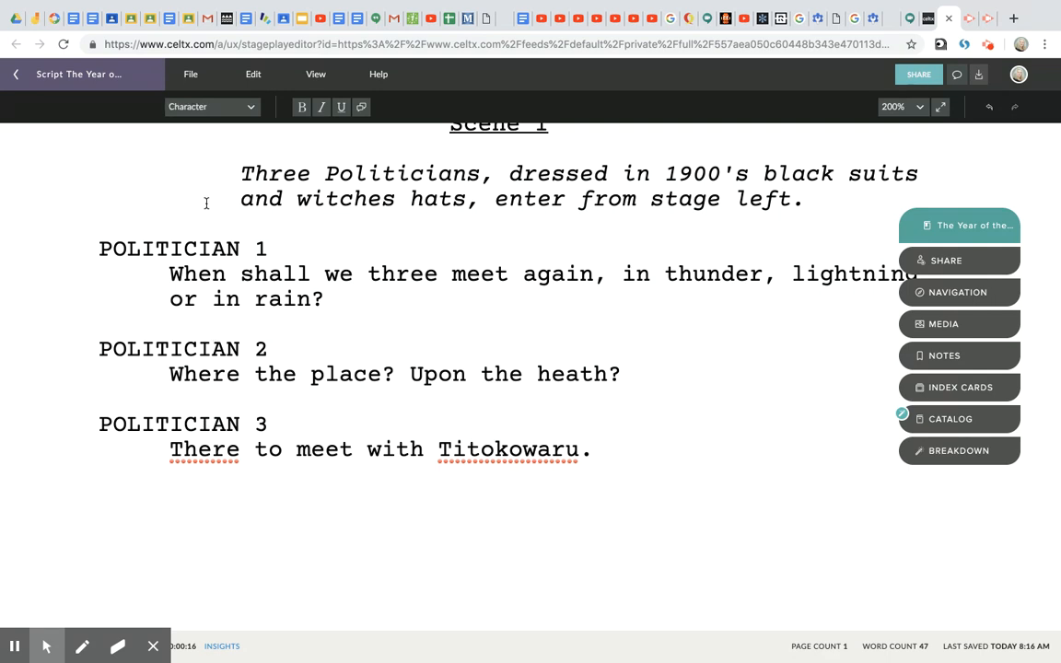
# Write the stage direction 'Three politicians laugh, and cackle. Sound of thunder. Flash of lightning.'
pyautogui.click(212, 106)
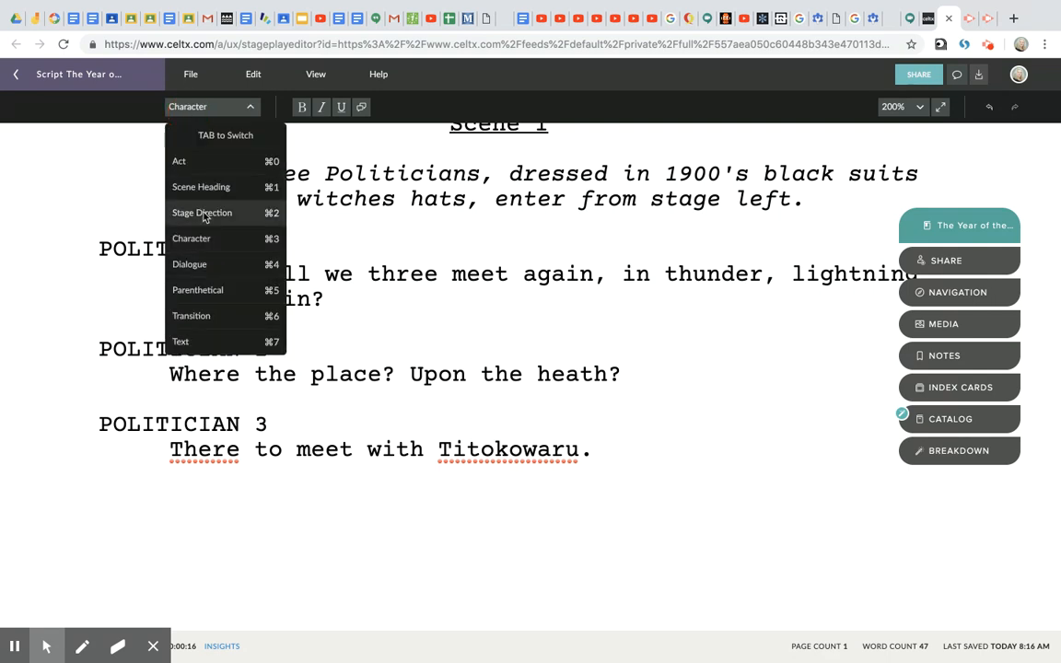
pyautogui.click(202, 212)
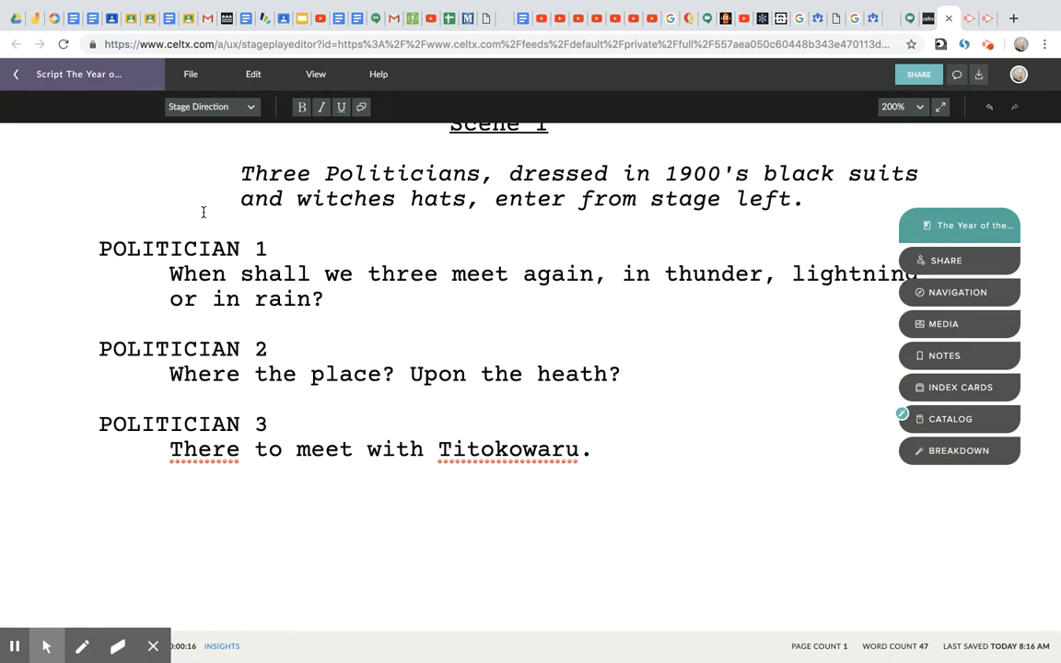
pyautogui.write('Three')
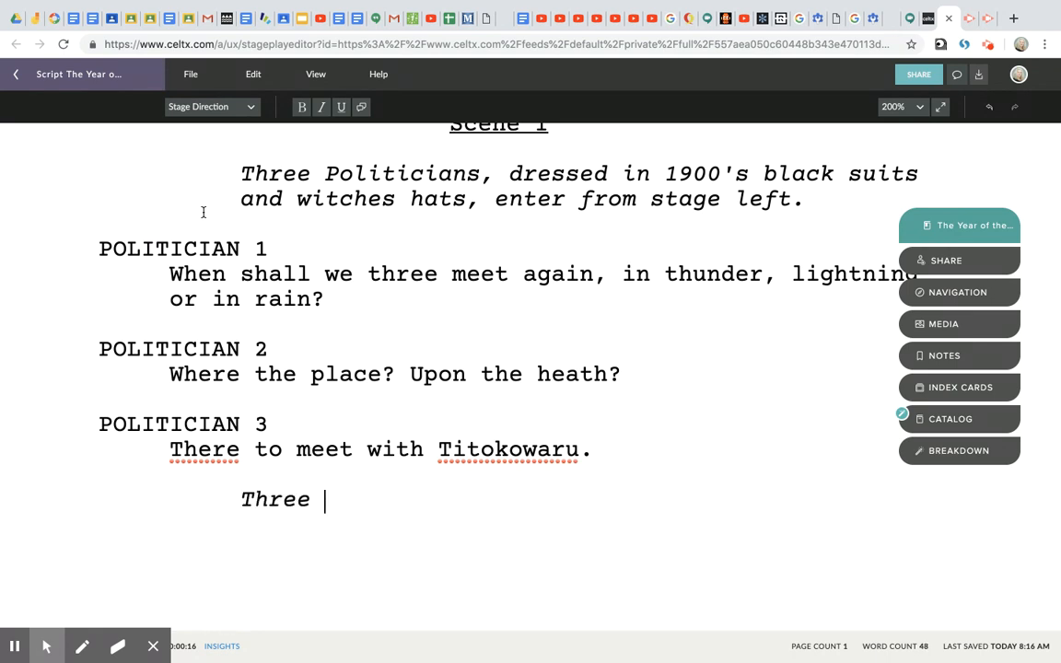
pyautogui.write('policisi')
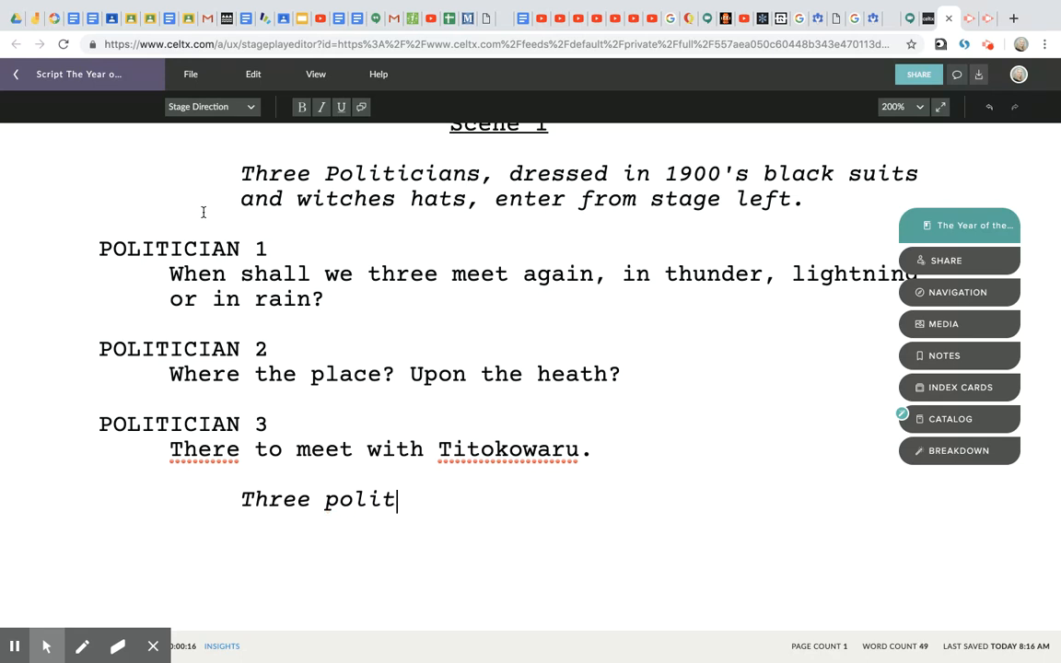
pyautogui.write('icians laugh, and cac')
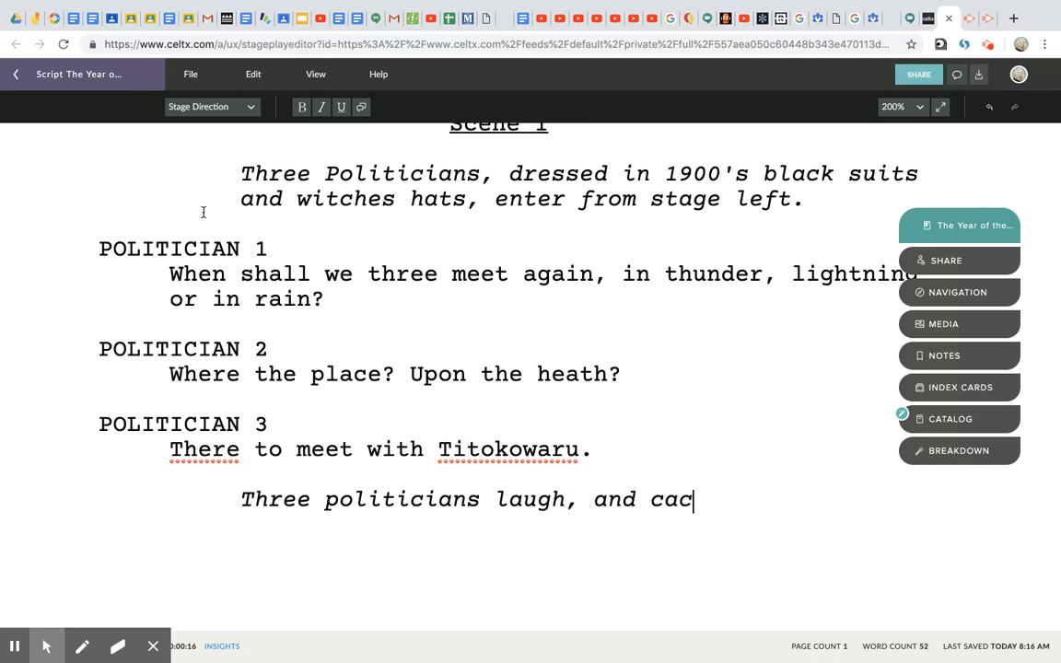
pyautogui.write('kle.')
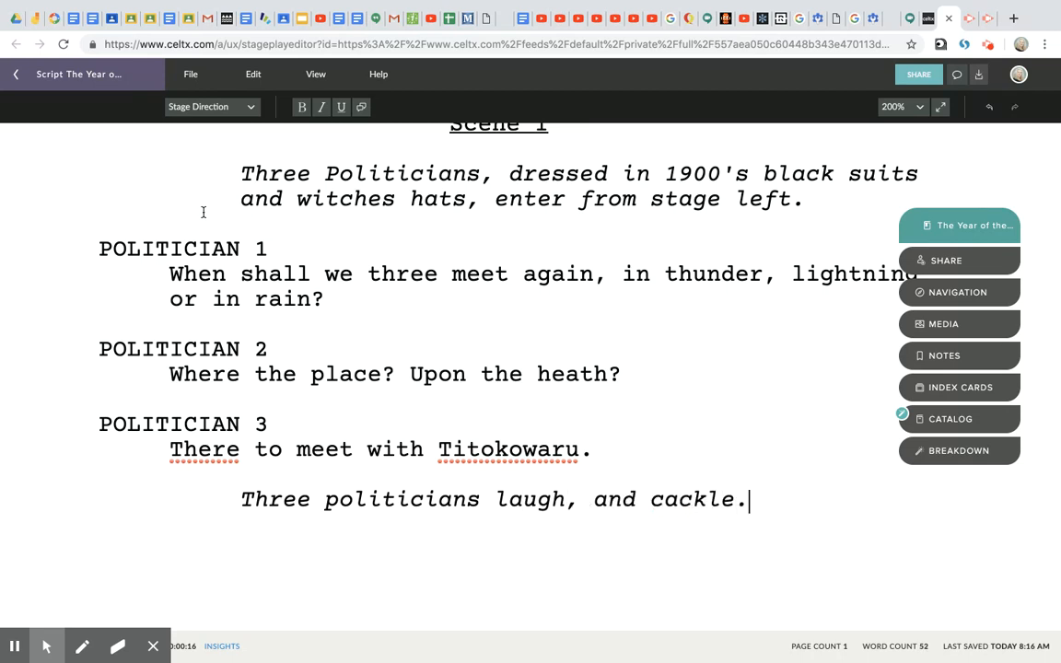
pyautogui.write('Sound of thun')
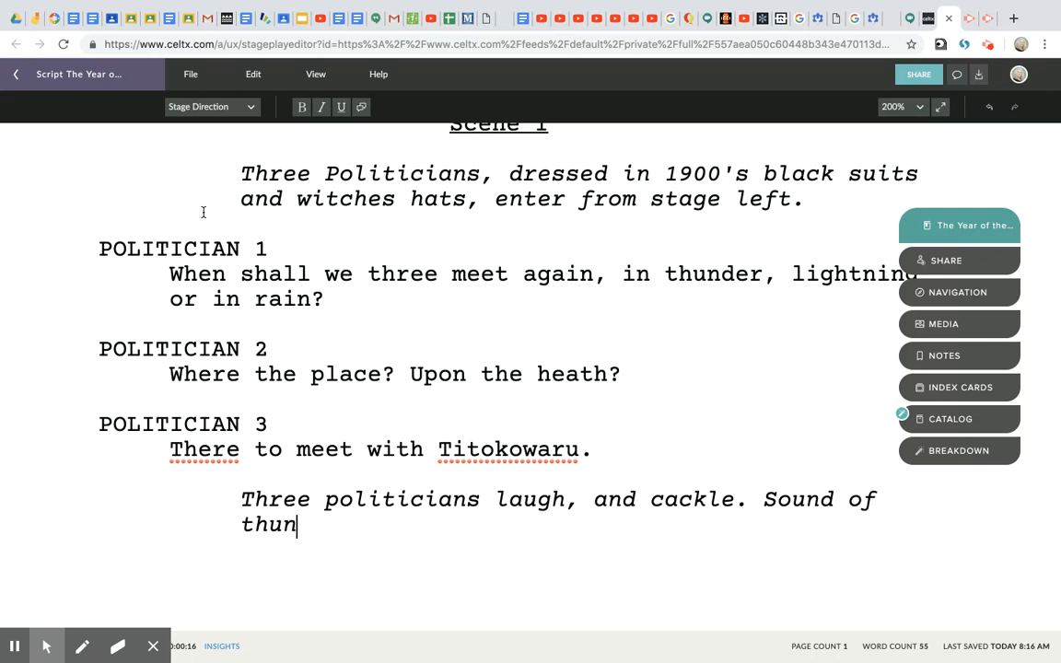
pyautogui.write('der. Flash of')
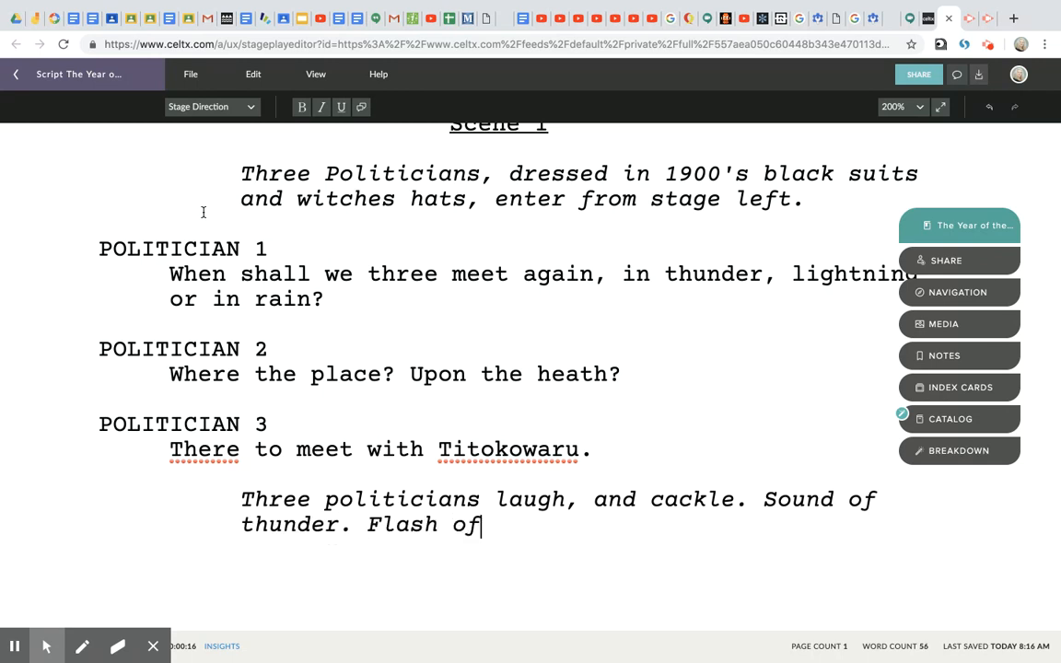
pyautogui.write('lightni')
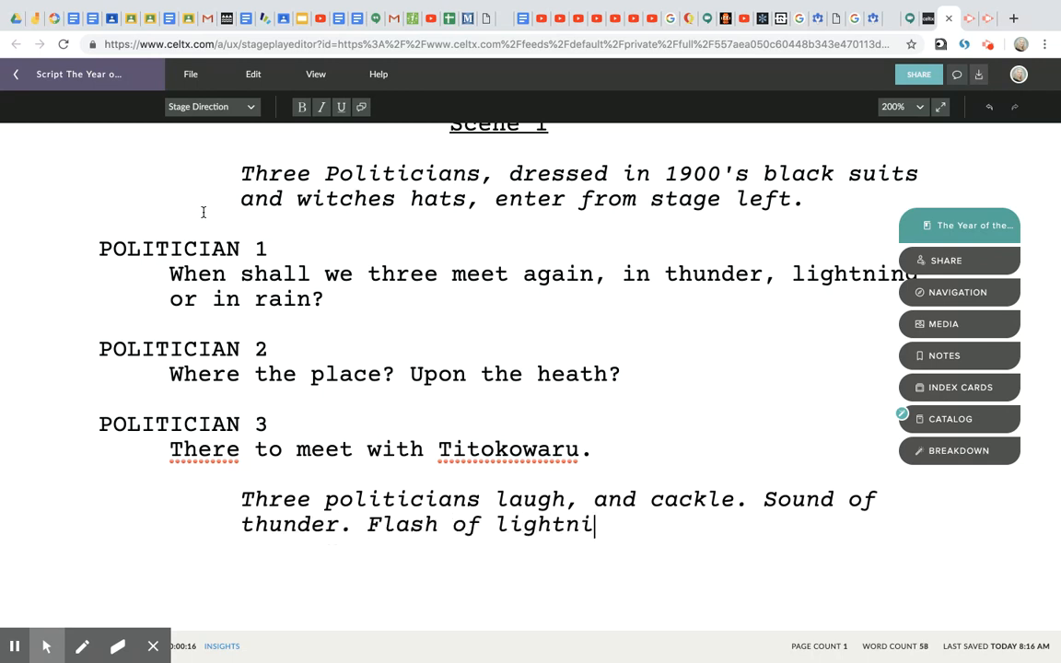
pyautogui.write('ng.')
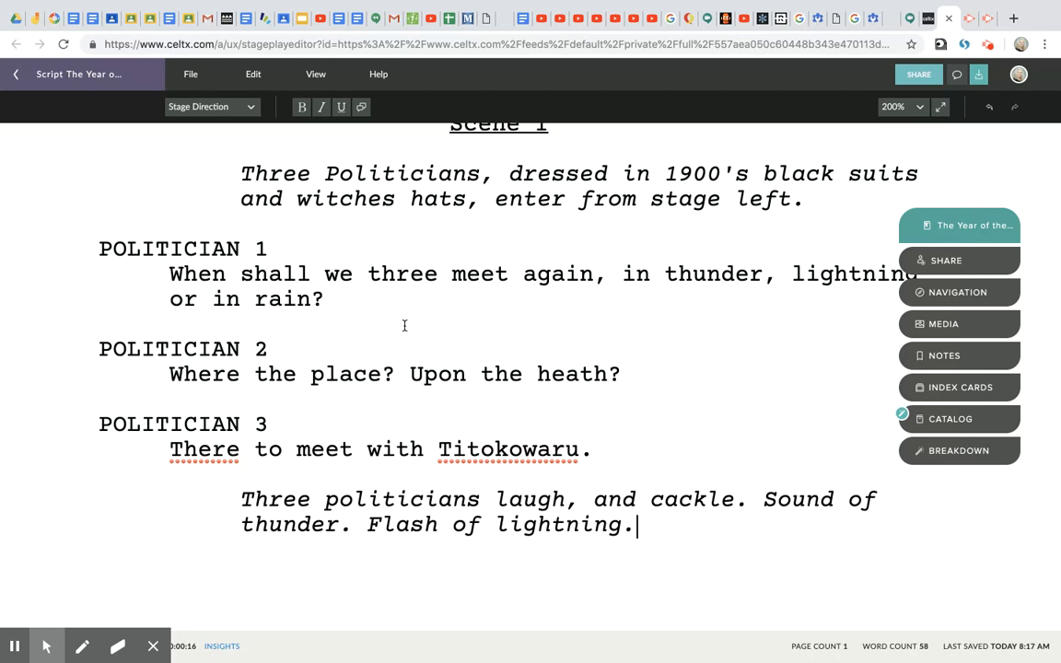
pyautogui.scroll(-3)
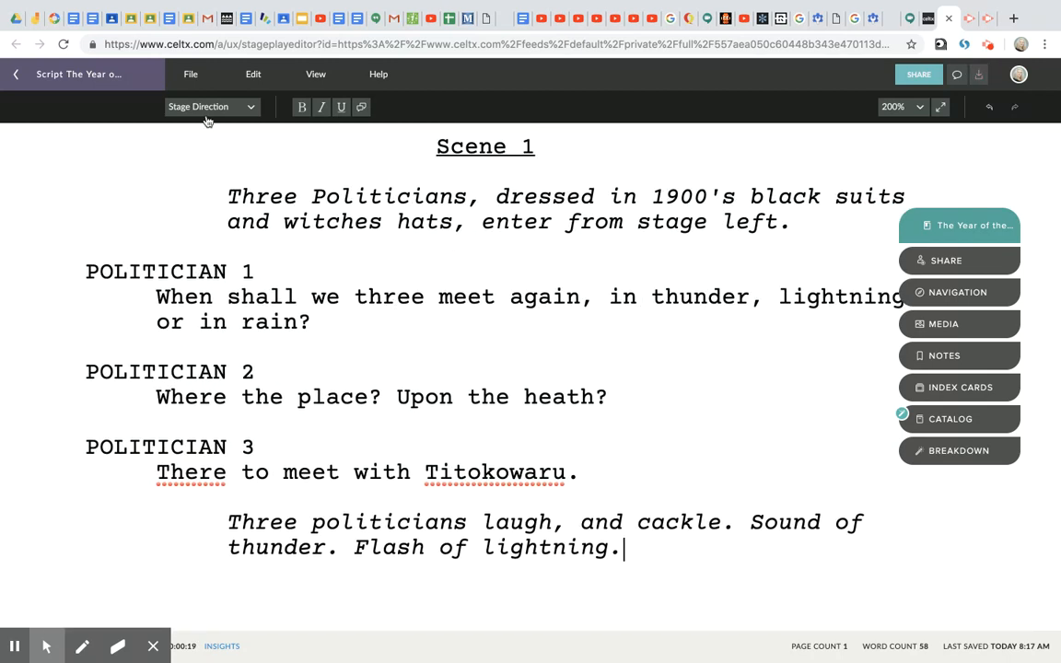
# Add a Character line reading TITOKOWARU below the stage direction
pyautogui.click(212, 106)
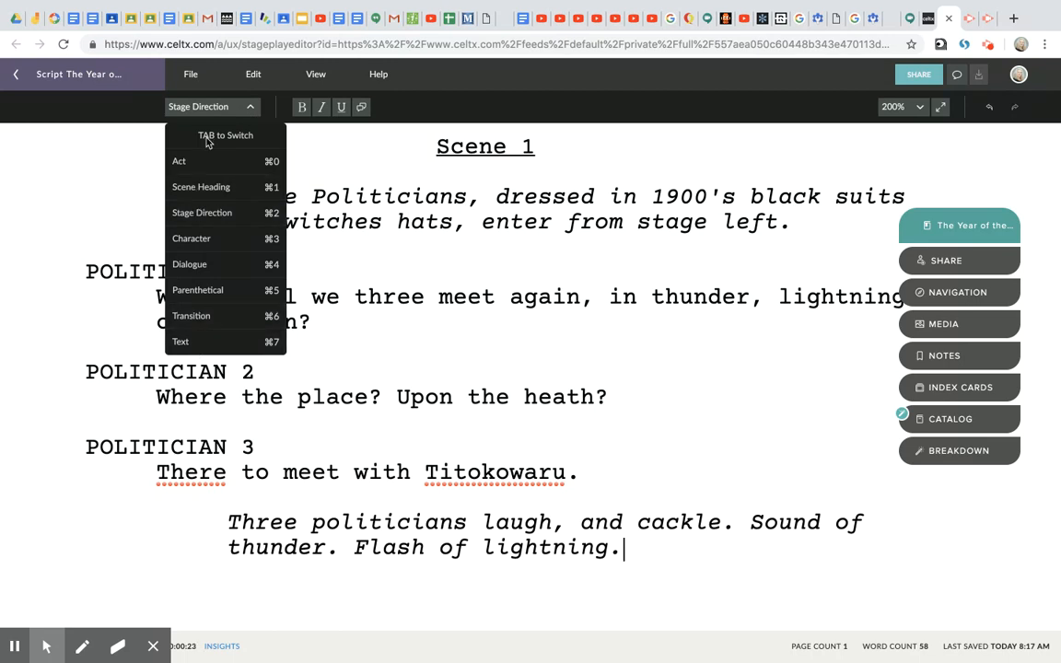
pyautogui.moveTo(202, 212)
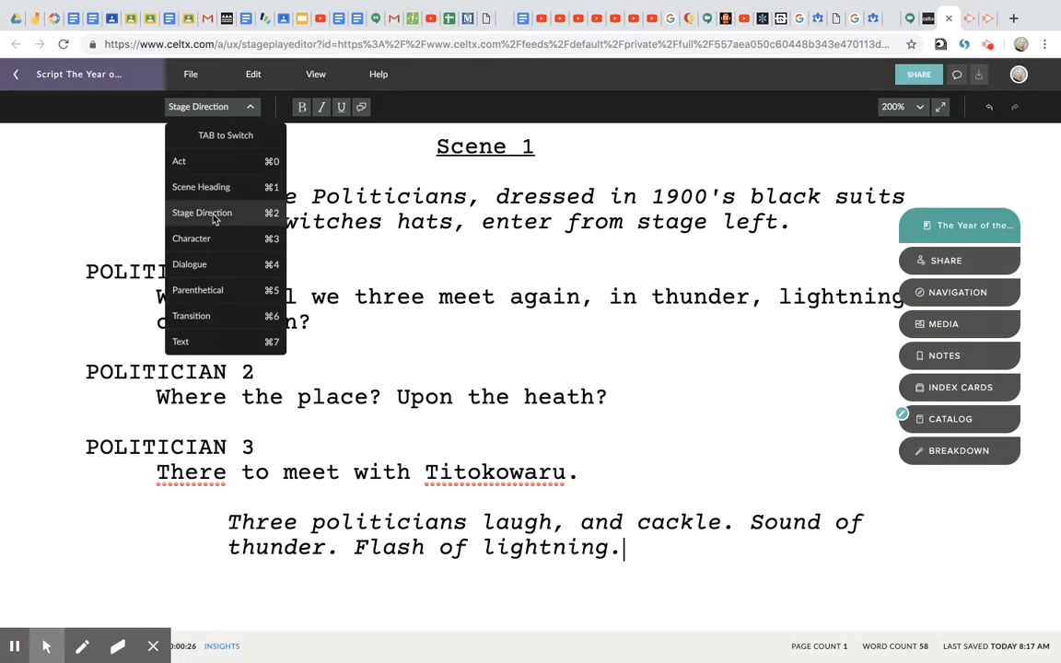
pyautogui.moveTo(205, 241)
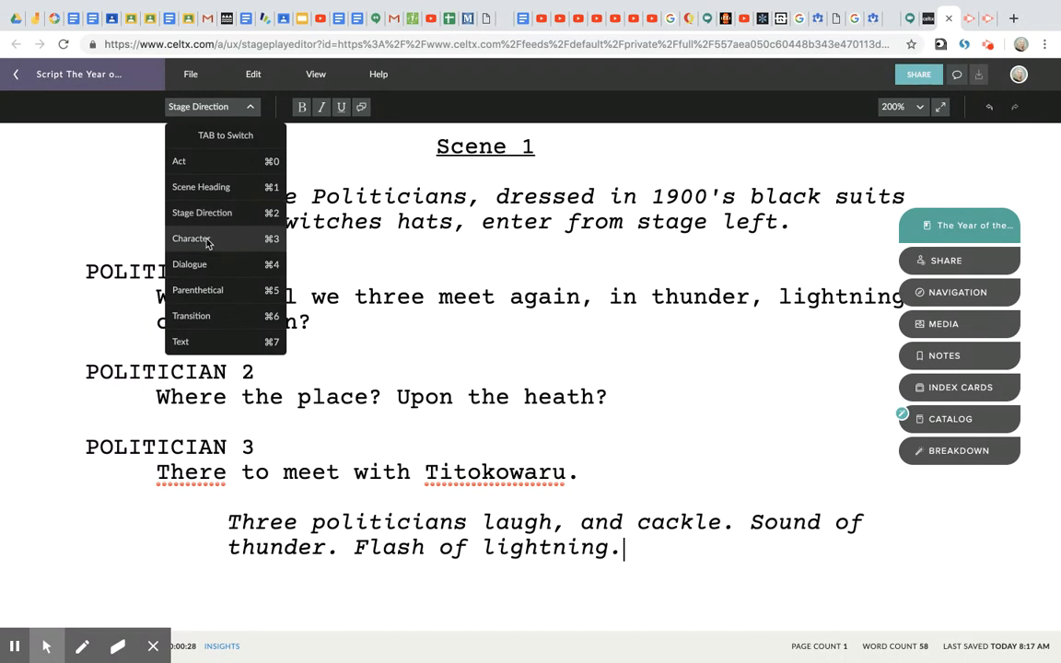
pyautogui.moveTo(229, 239)
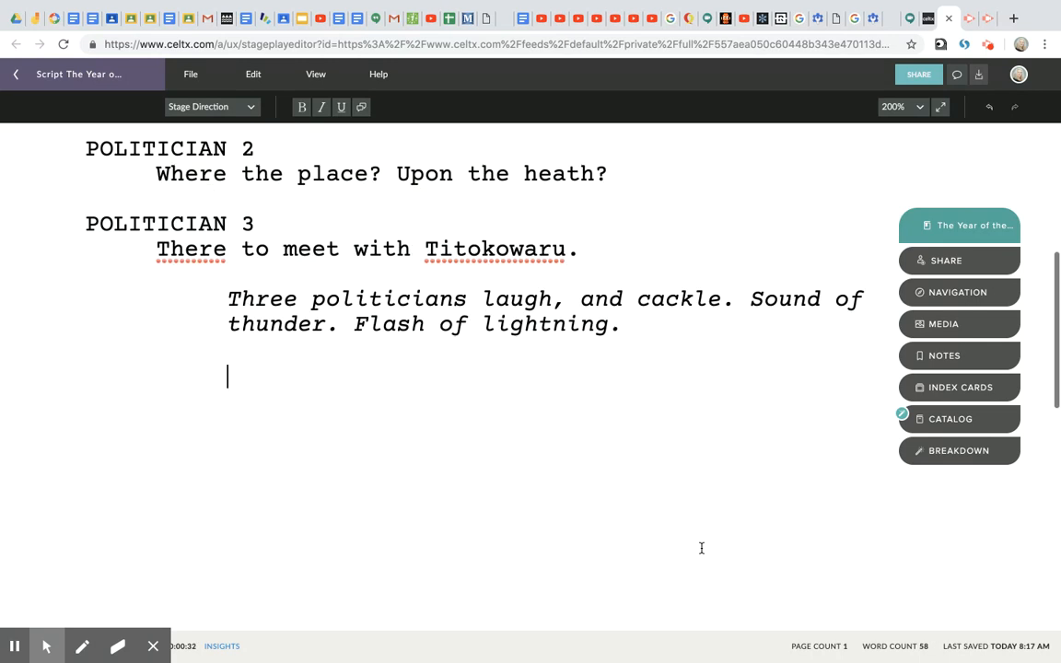
pyautogui.click(212, 106)
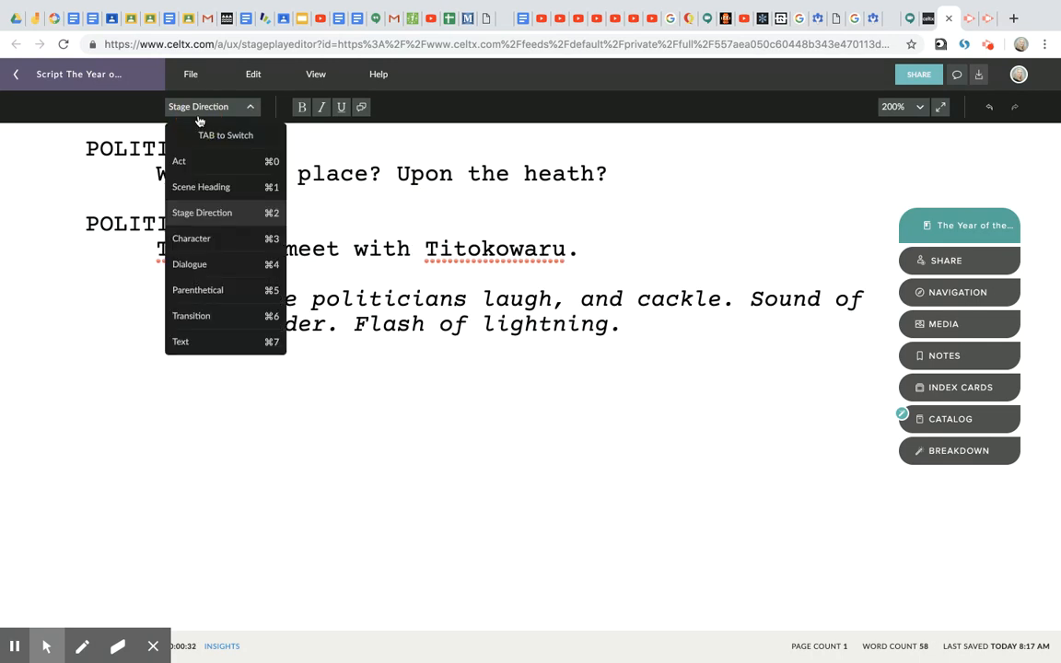
pyautogui.click(192, 238)
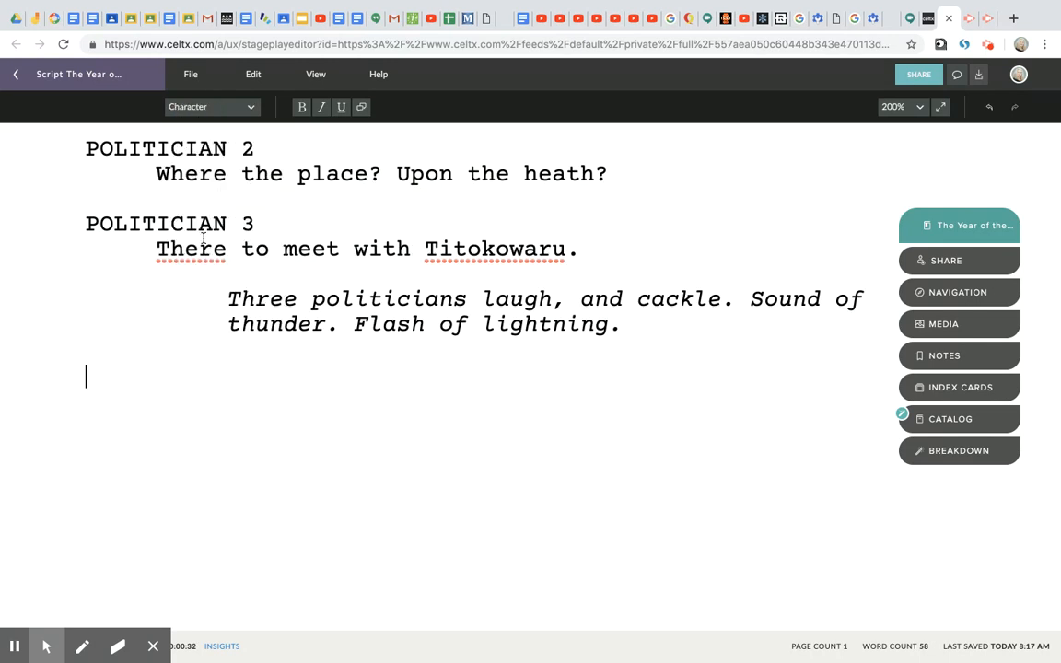
pyautogui.write('P')
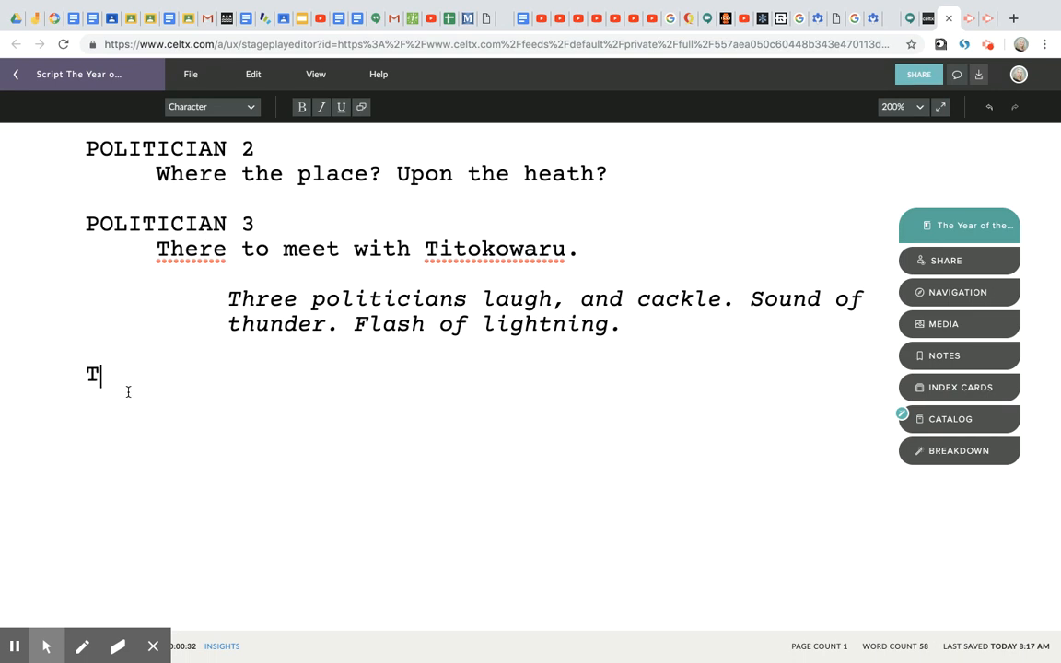
pyautogui.write('ITOKO')
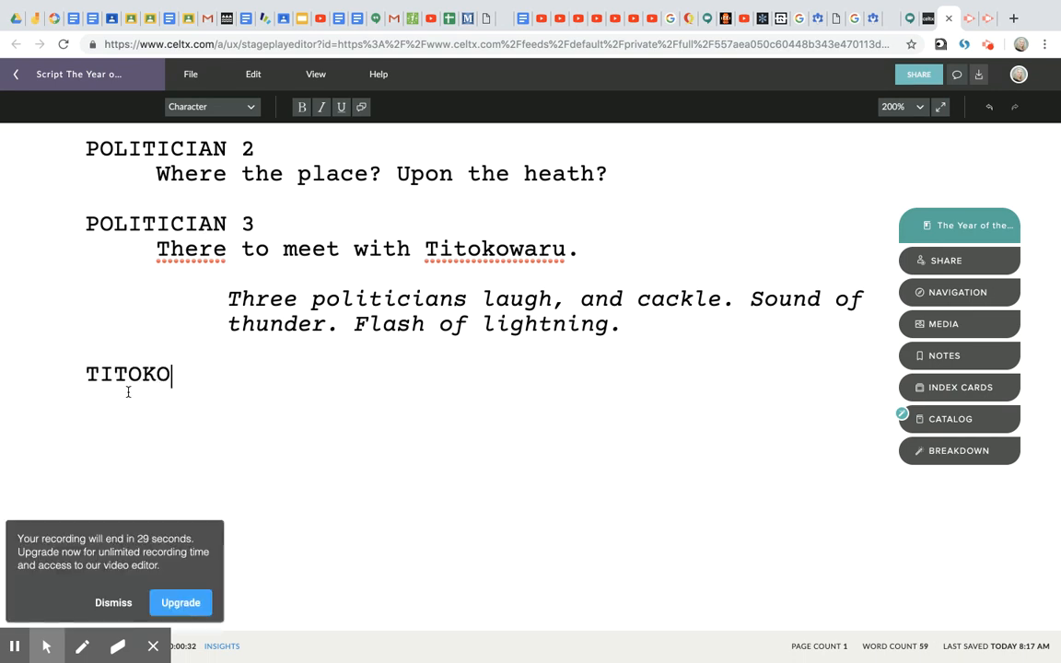
pyautogui.write('WARU')
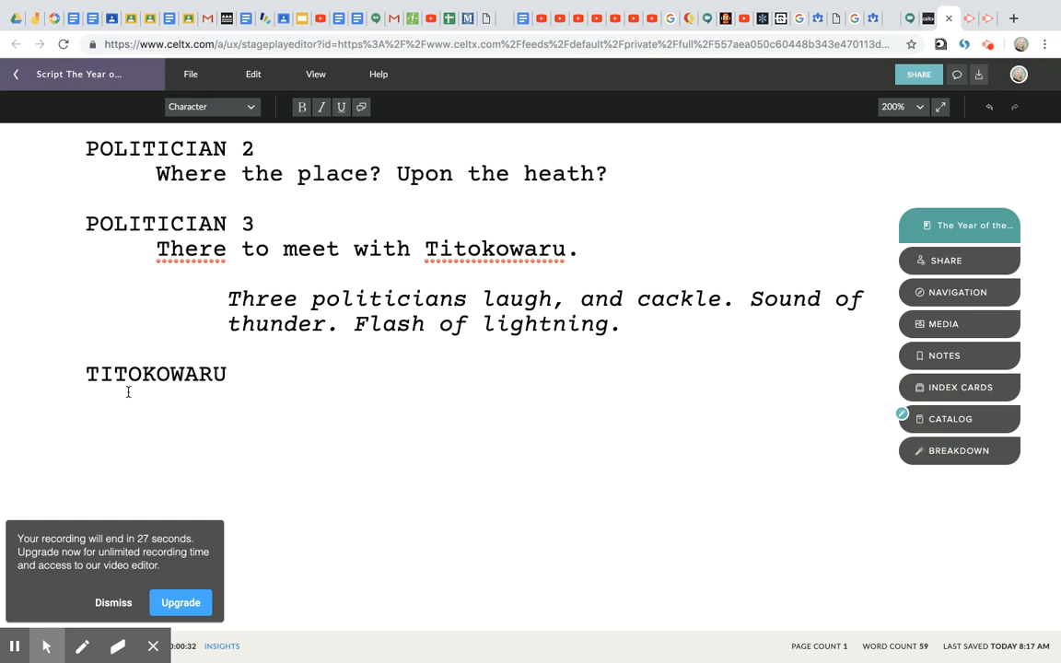
# Replace the parenthetical with dialogue and type 'Yo, homies.' under TITOKOWARU
pyautogui.click(157, 401)
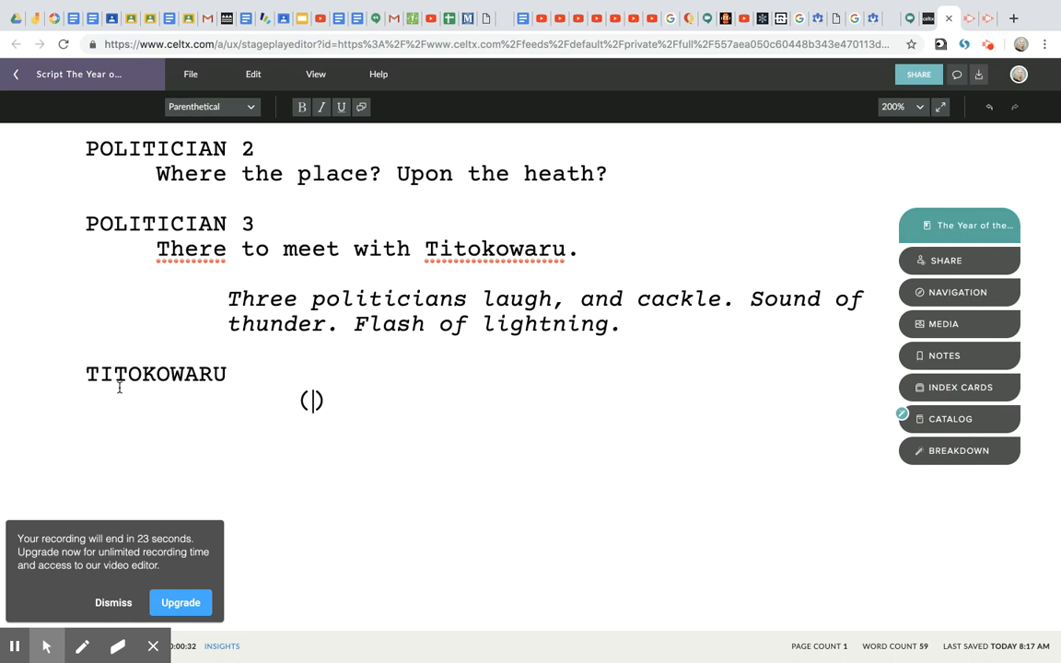
pyautogui.write('A')
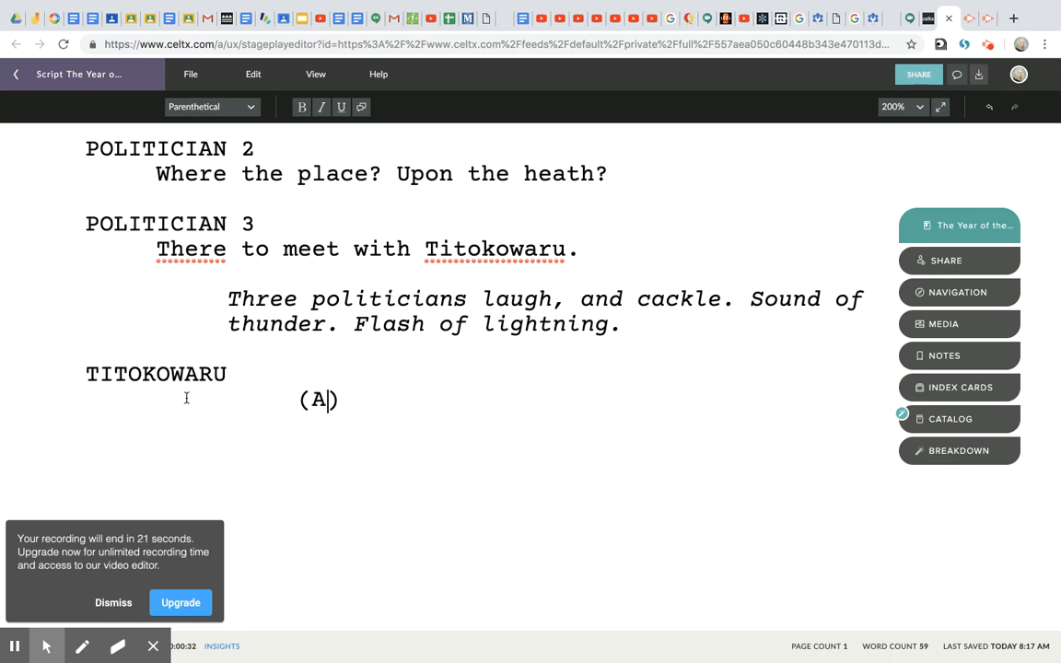
pyautogui.write('si')
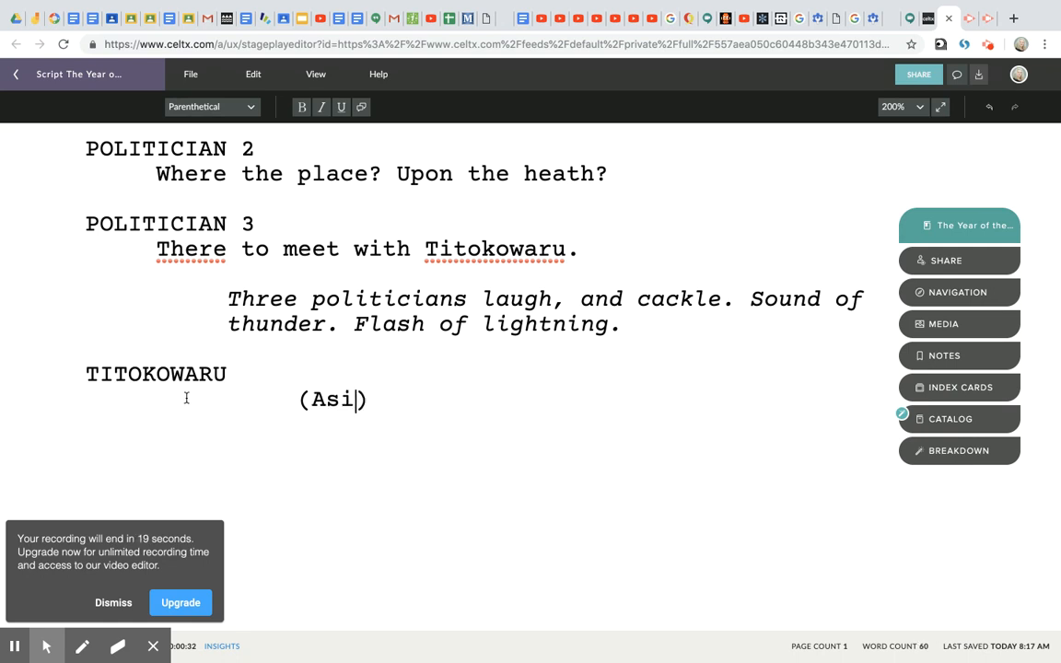
pyautogui.press('Backspace')
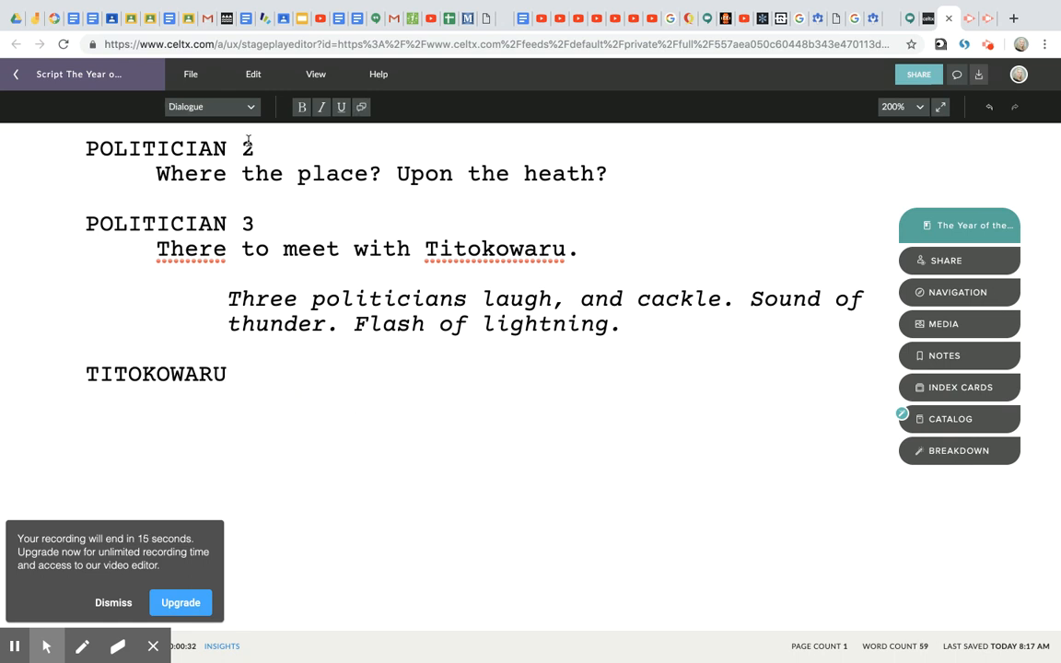
pyautogui.moveTo(248, 122)
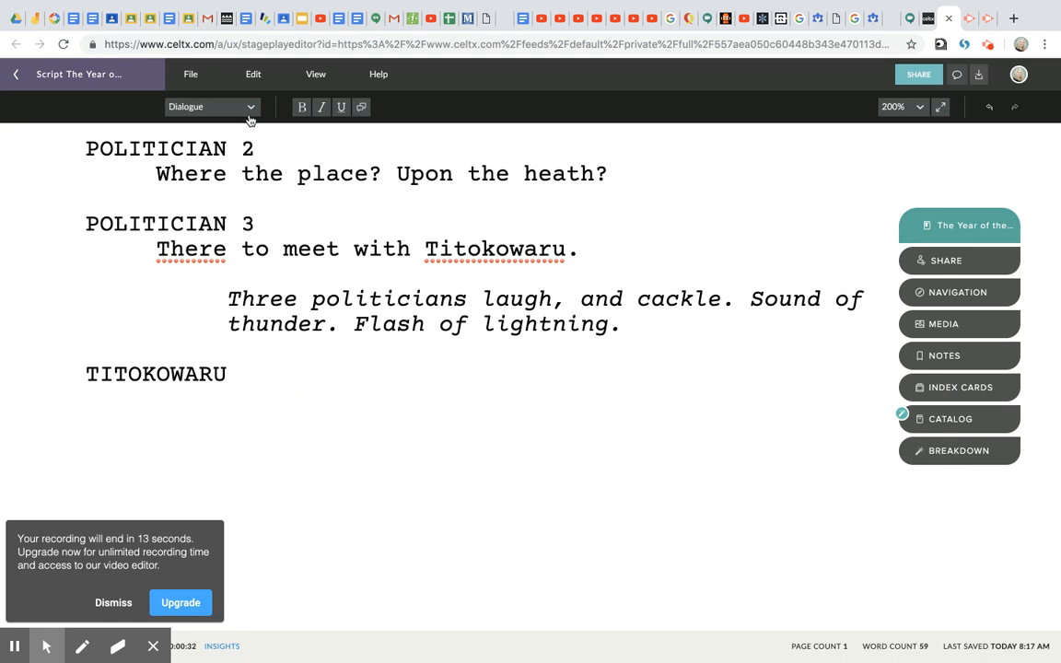
pyautogui.write('Yo,')
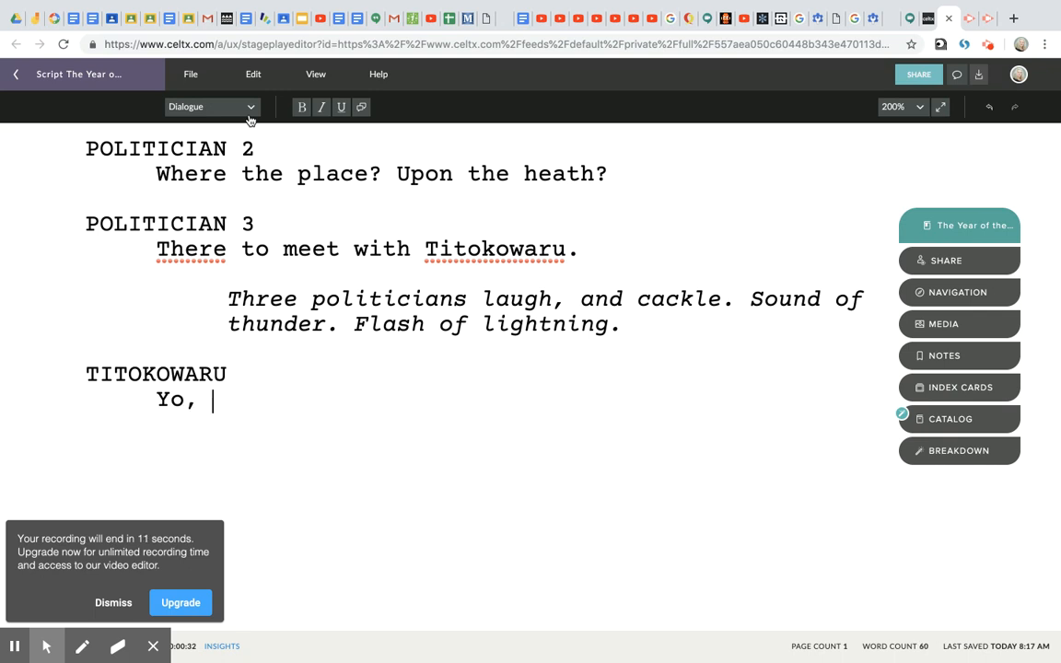
pyautogui.write('homies.')
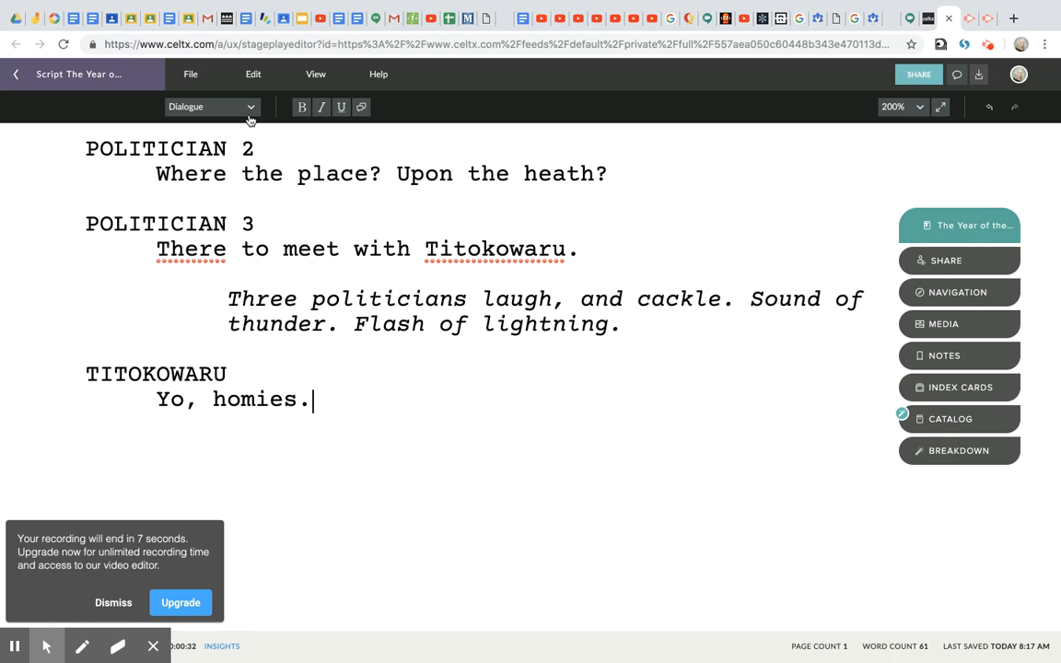
pyautogui.click(212, 106)
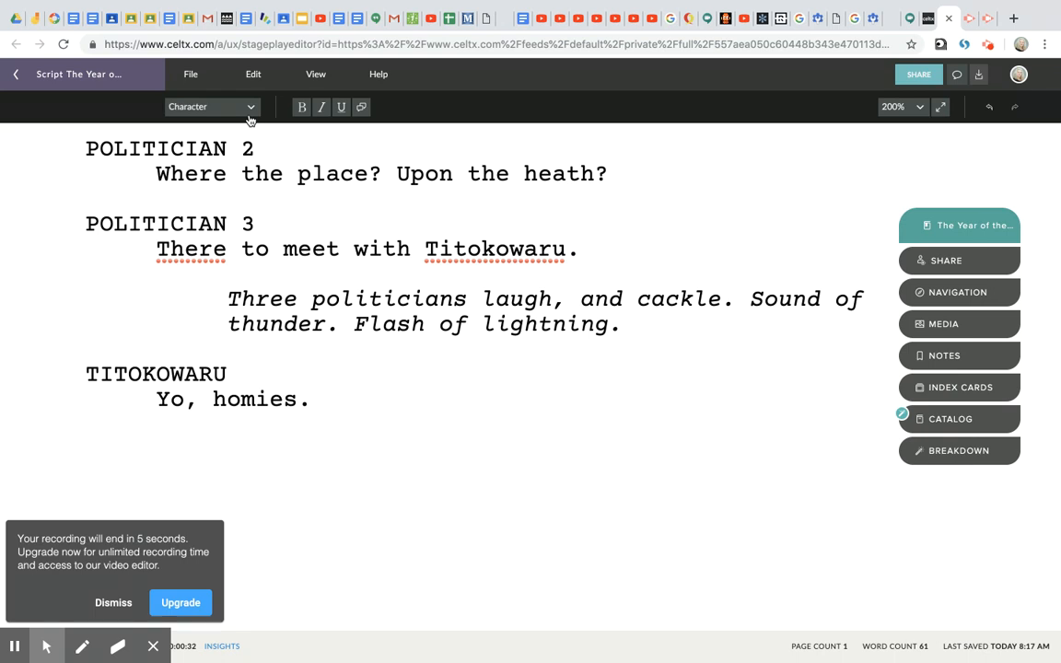